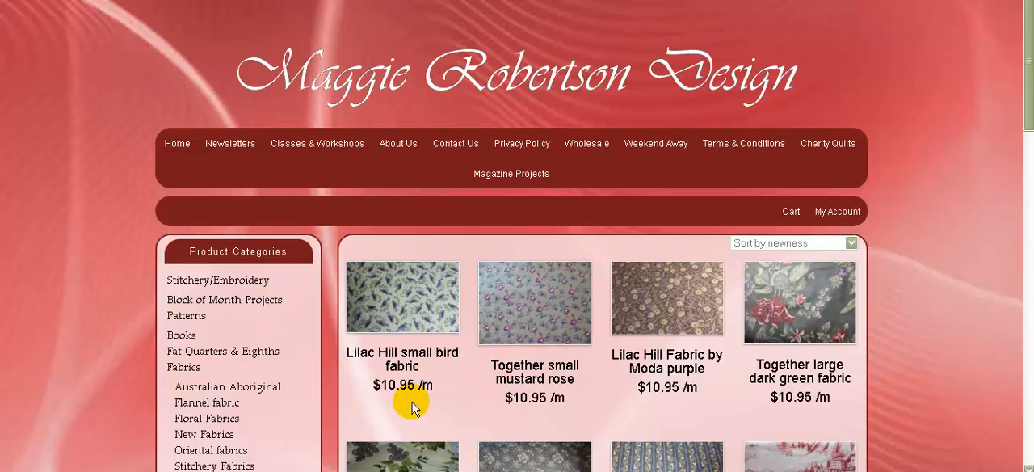
mouse_move(444, 391)
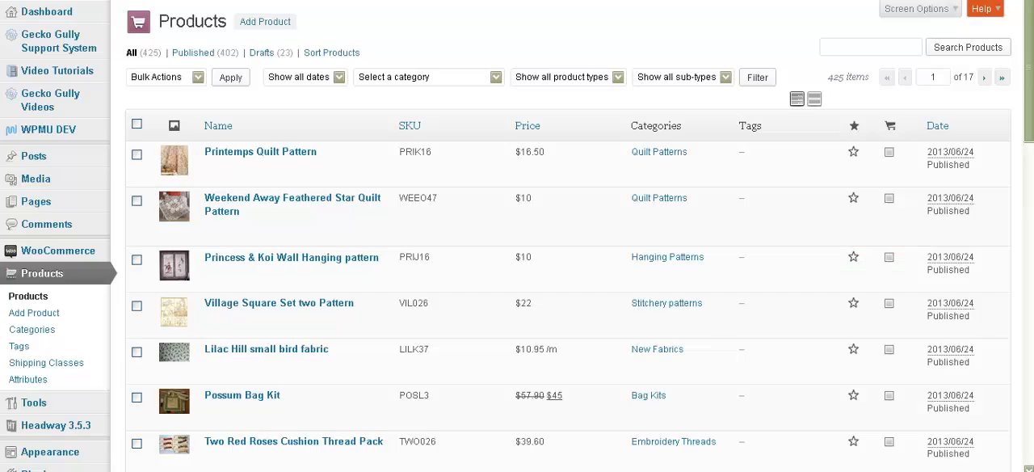
mouse_move(42, 273)
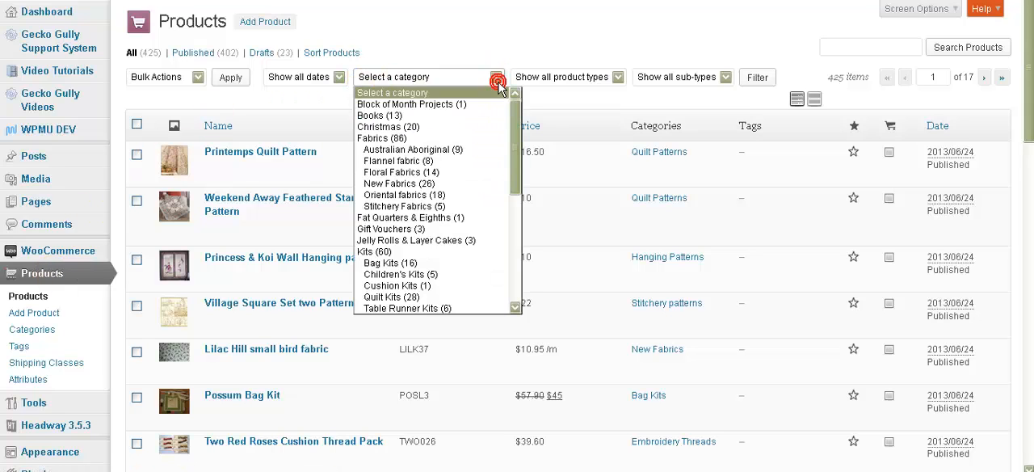
mouse_move(391, 138)
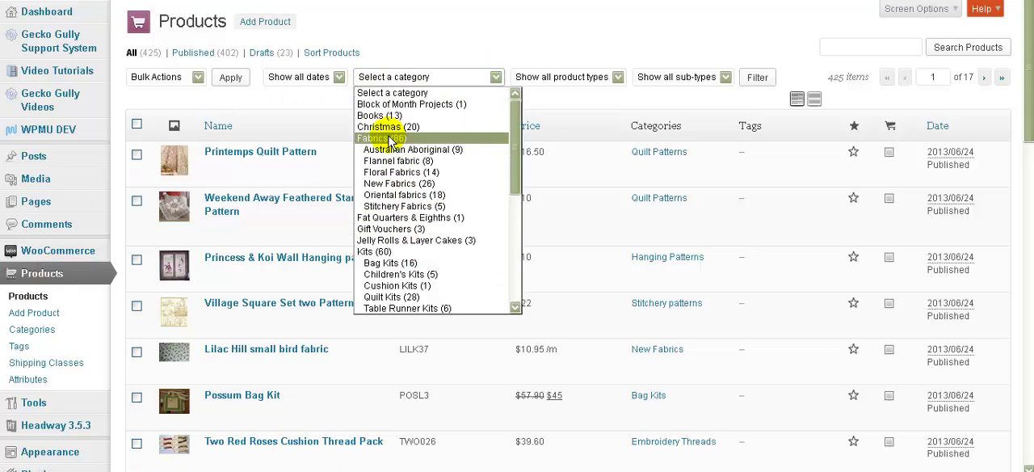
- Filter the products list to the Fabrics (86) category
left_click(761, 77)
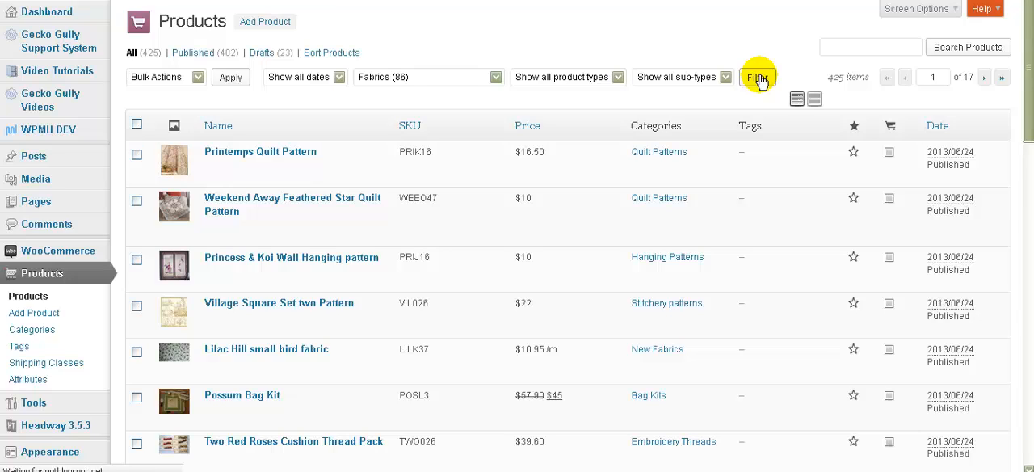
left_click(759, 77)
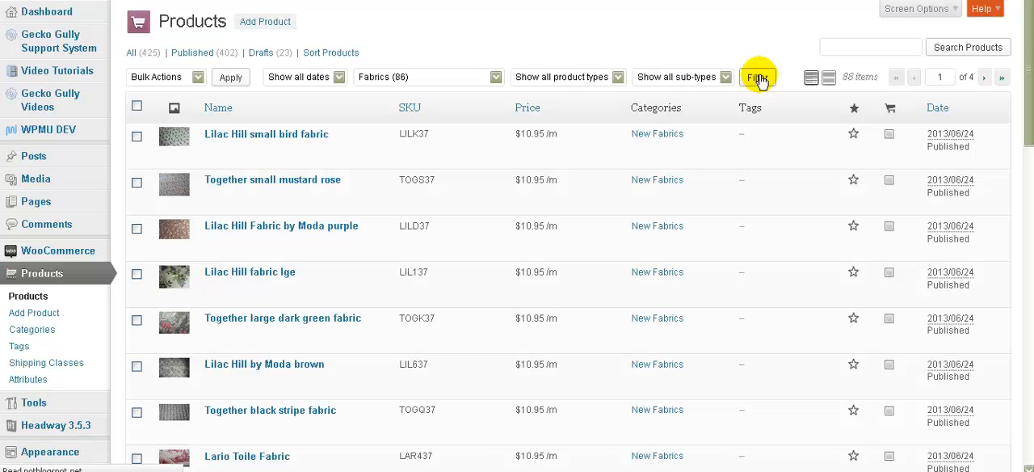
mouse_move(762, 79)
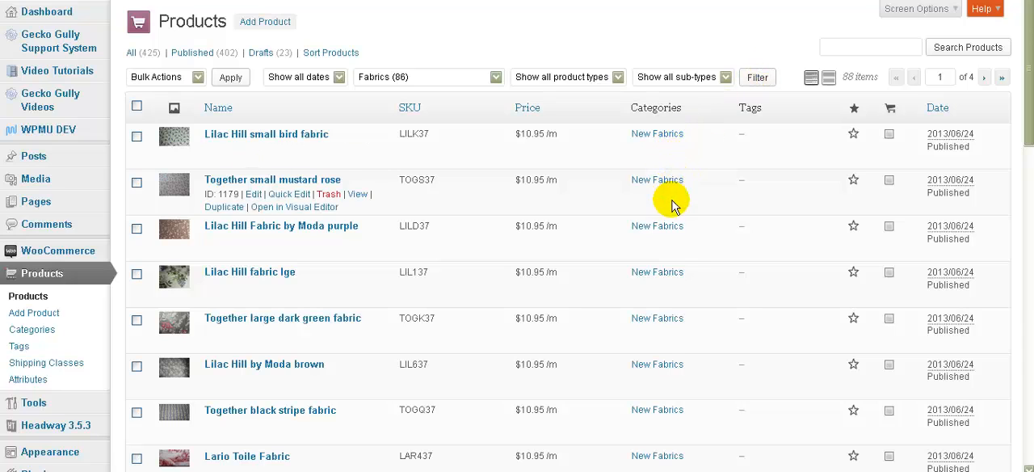
mouse_move(675, 152)
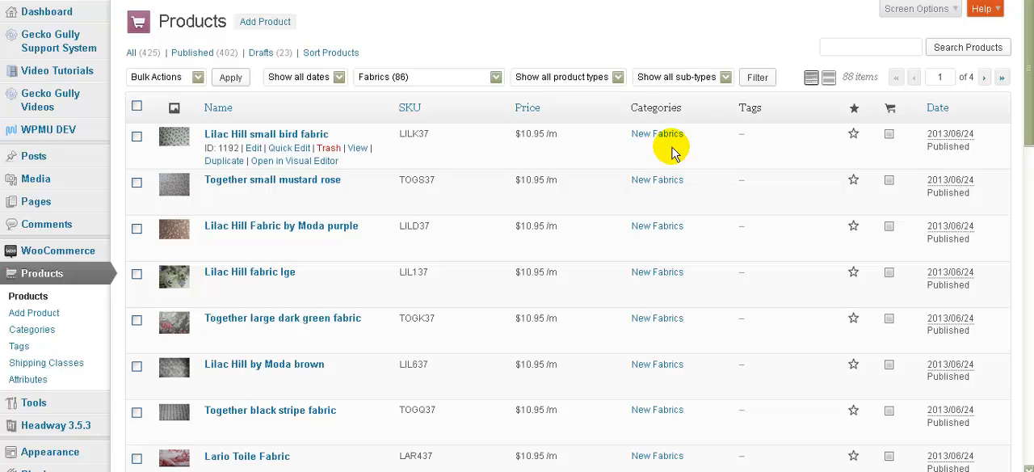
mouse_move(538, 184)
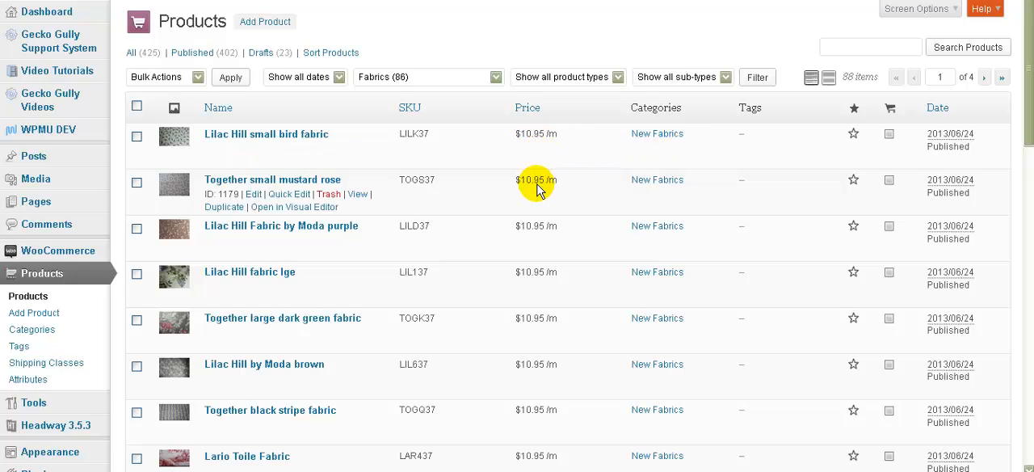
mouse_move(581, 226)
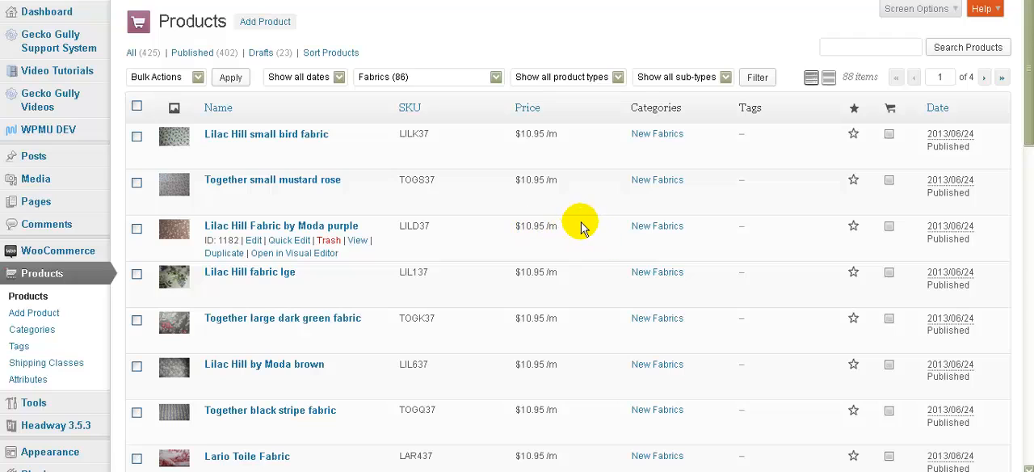
mouse_move(579, 218)
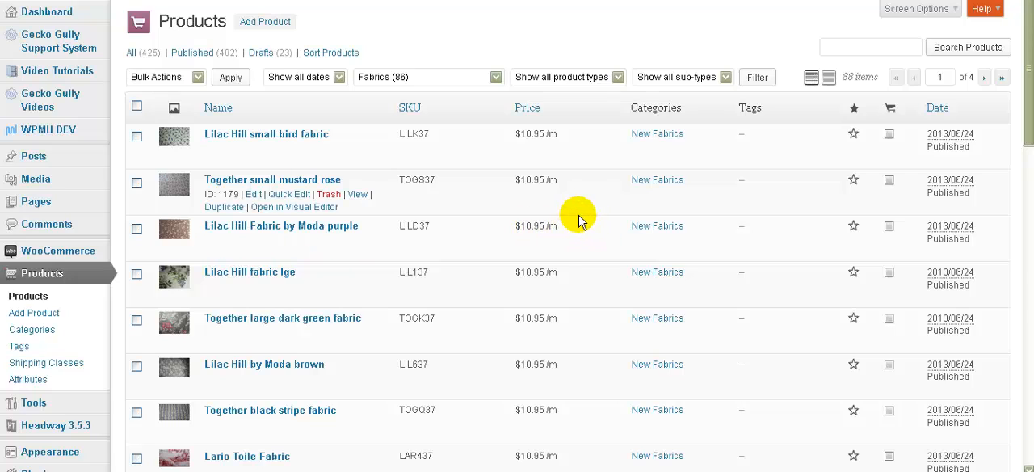
mouse_move(253, 149)
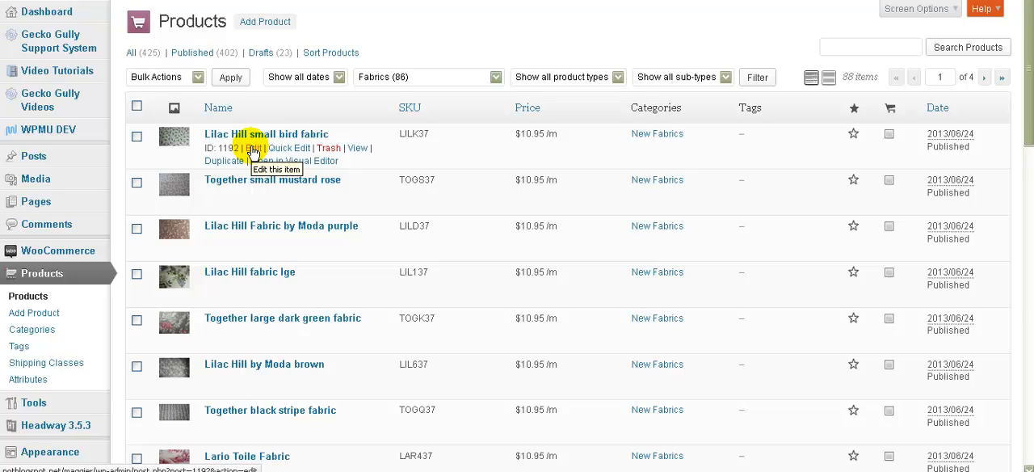
mouse_move(835, 62)
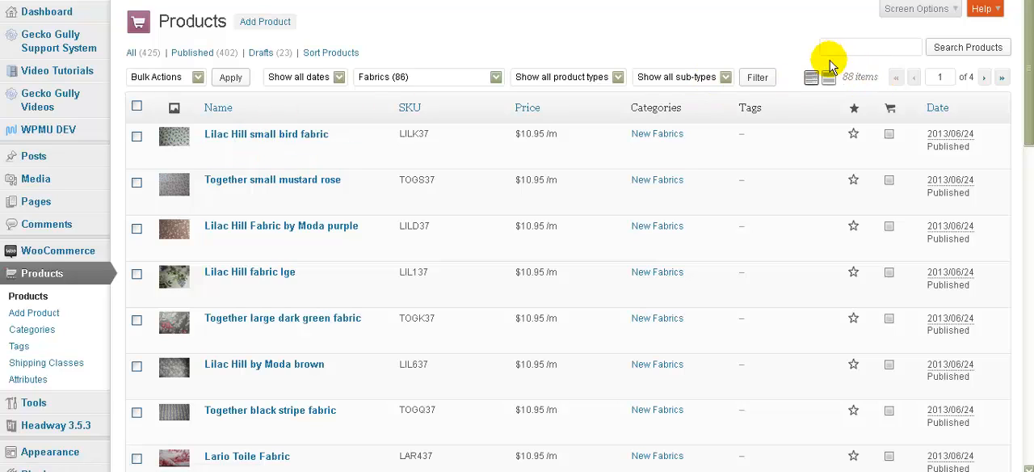
mouse_move(781, 128)
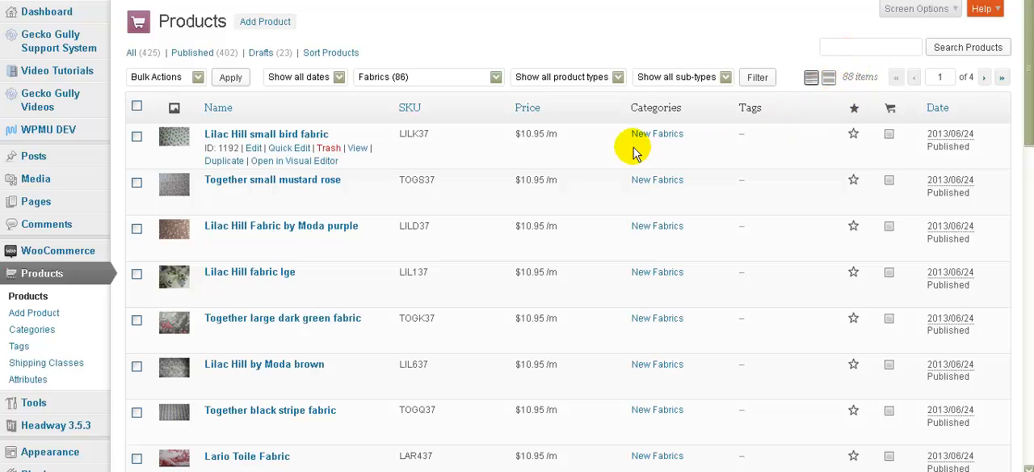
left_click(289, 148)
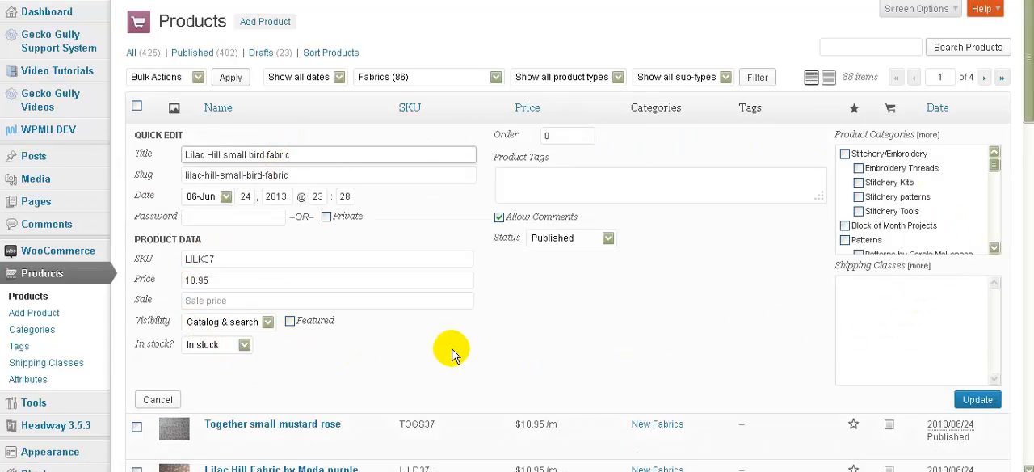
mouse_move(220, 284)
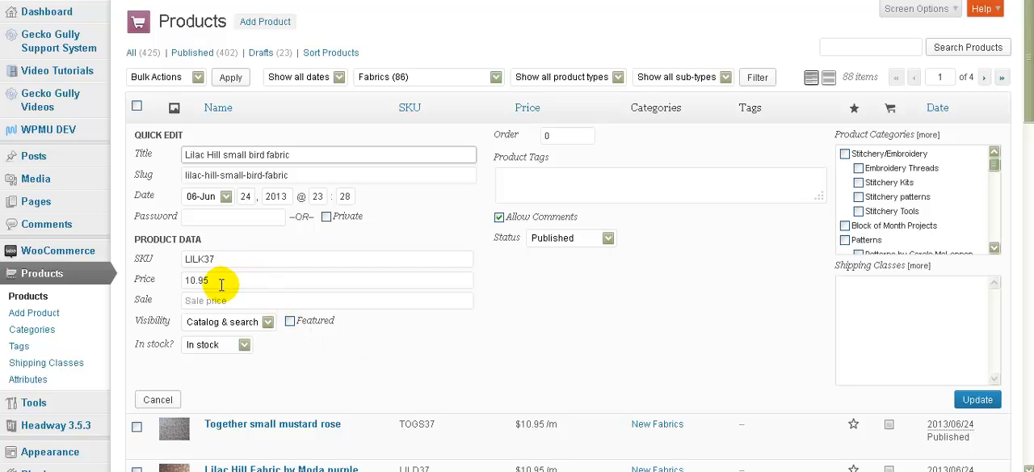
mouse_move(216, 277)
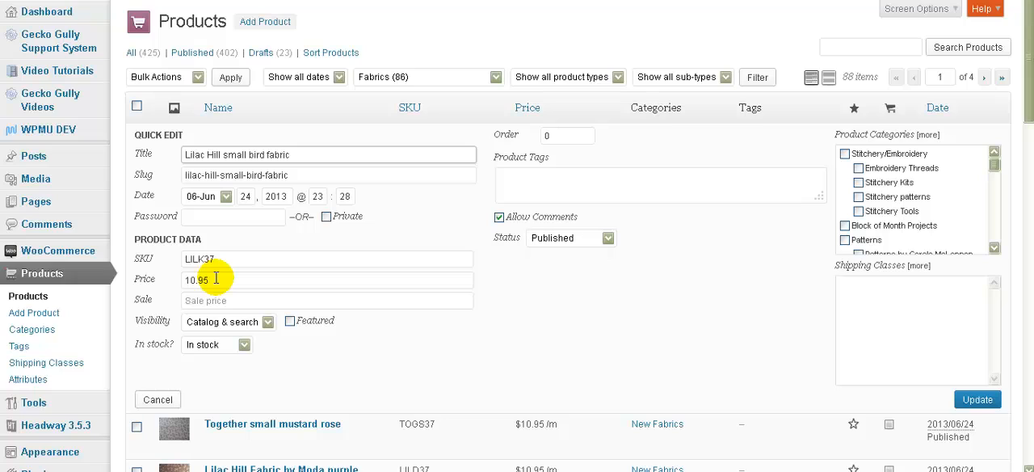
mouse_move(429, 316)
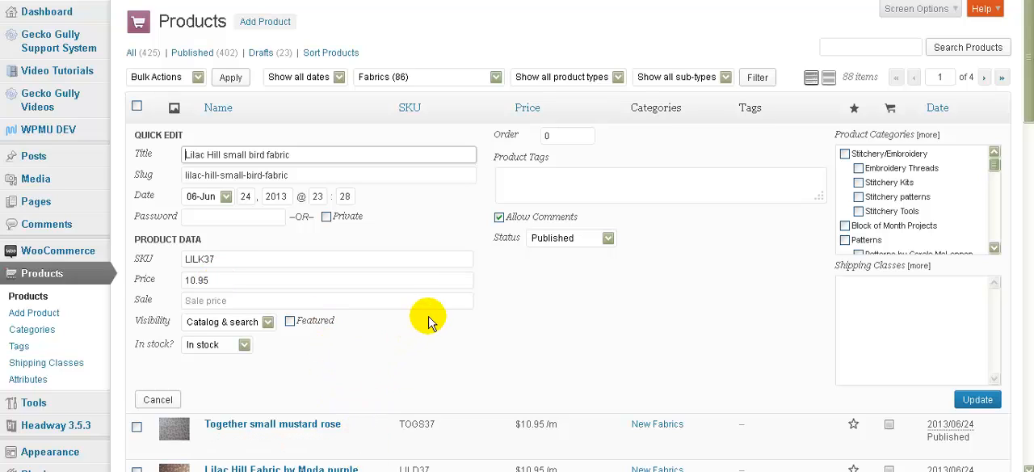
mouse_move(441, 323)
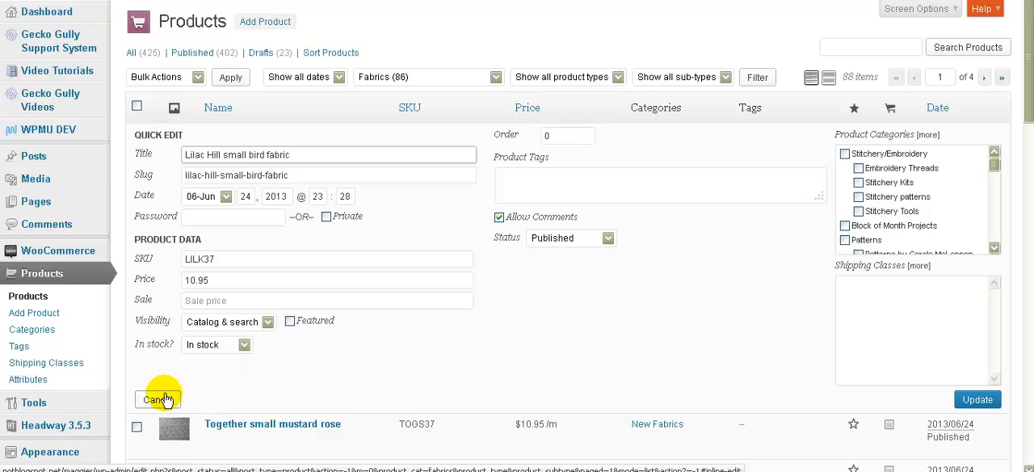
left_click(156, 398)
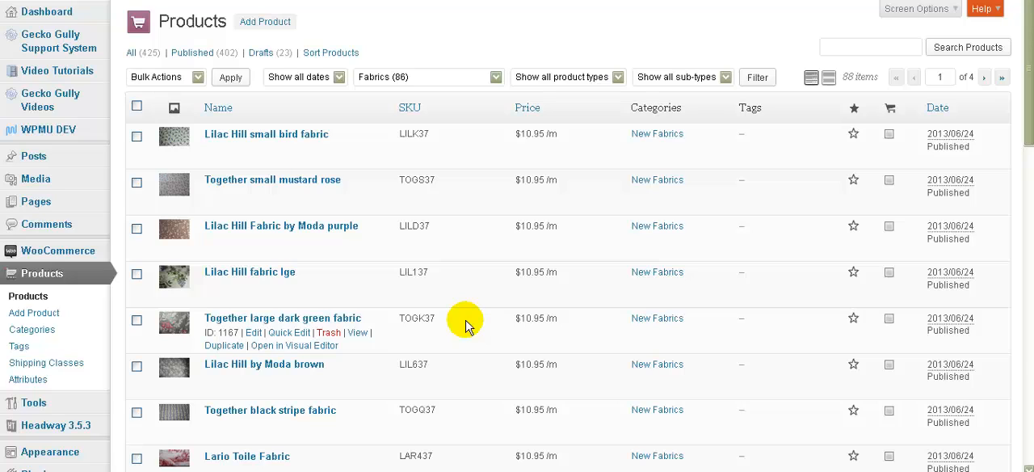
mouse_move(680, 272)
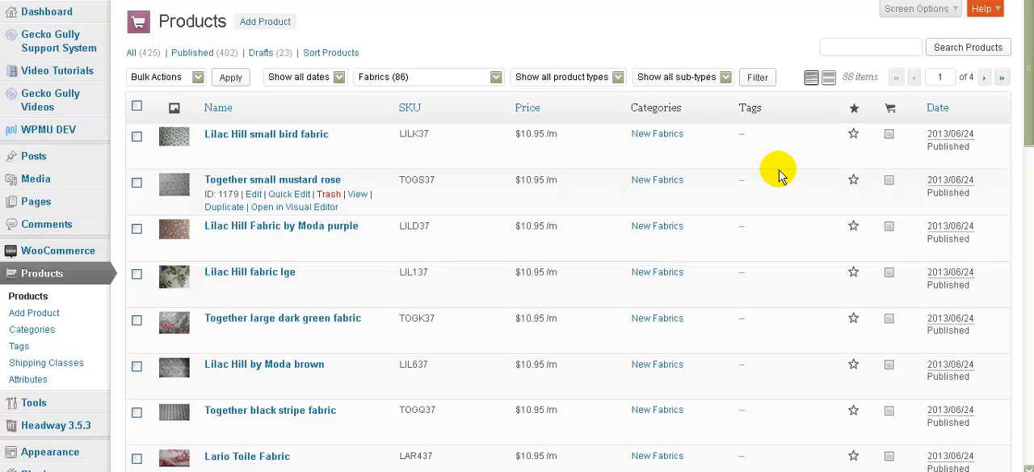
mouse_move(846, 113)
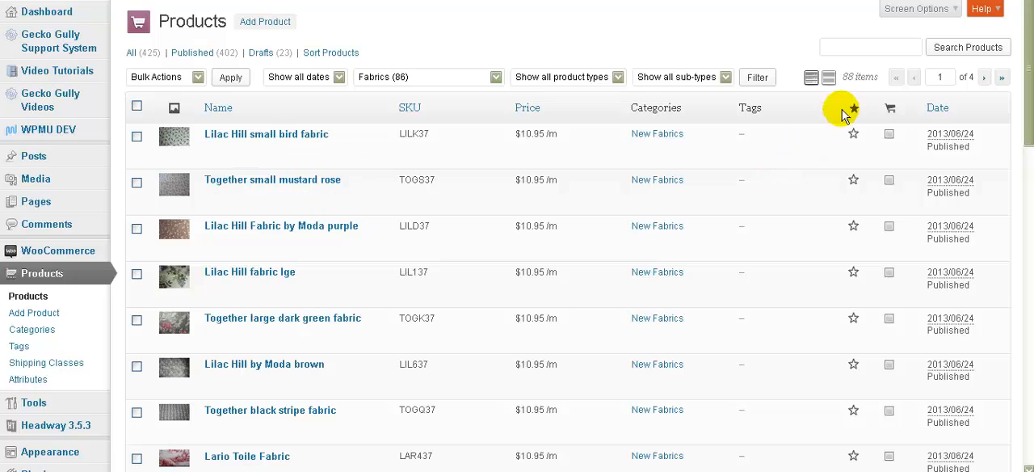
mouse_move(895, 76)
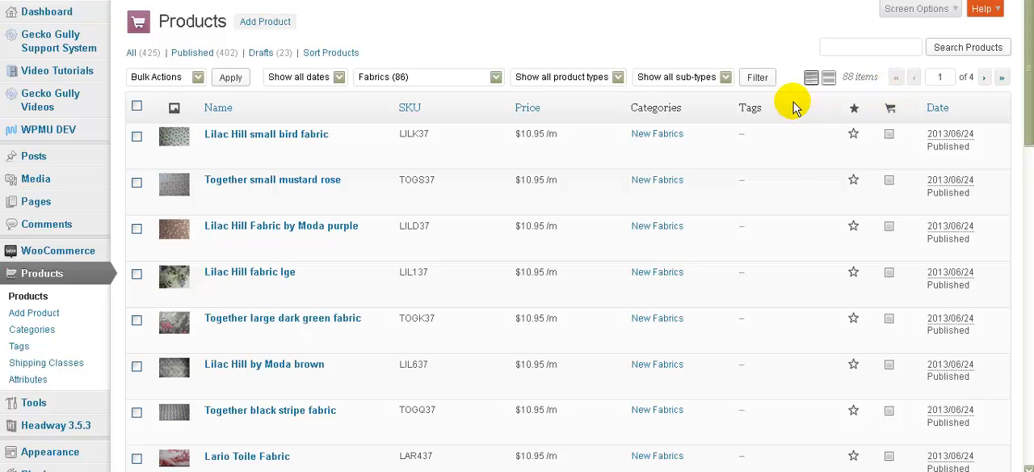
mouse_move(899, 118)
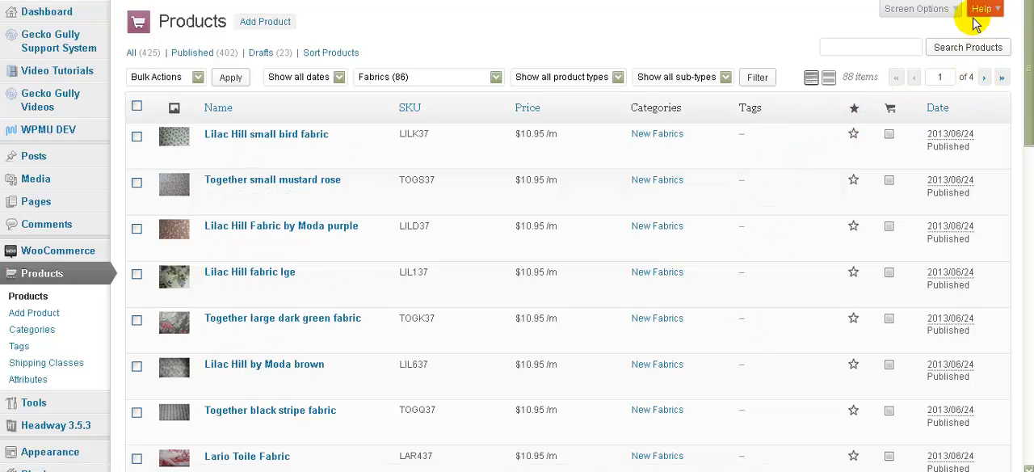
- Set Products per page to 200 in Screen Options so all 88 fabrics fit on one page
left_click(915, 8)
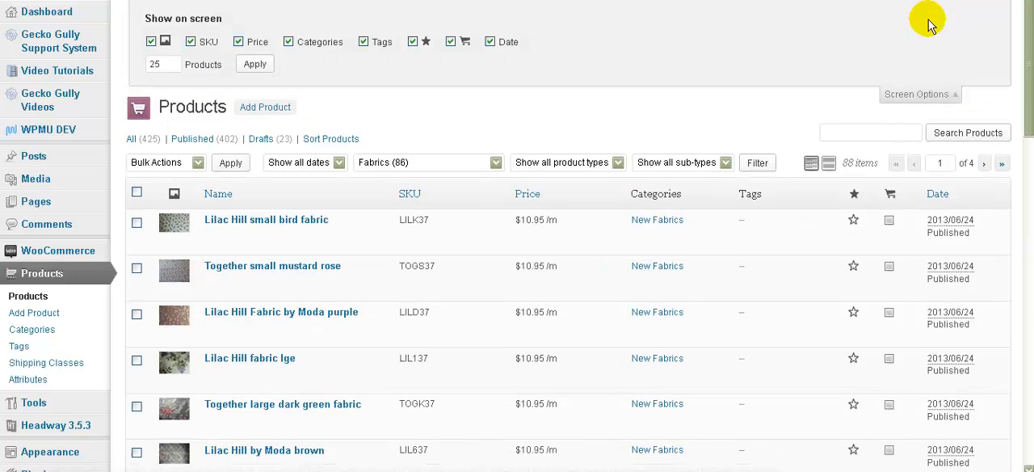
left_click(161, 64)
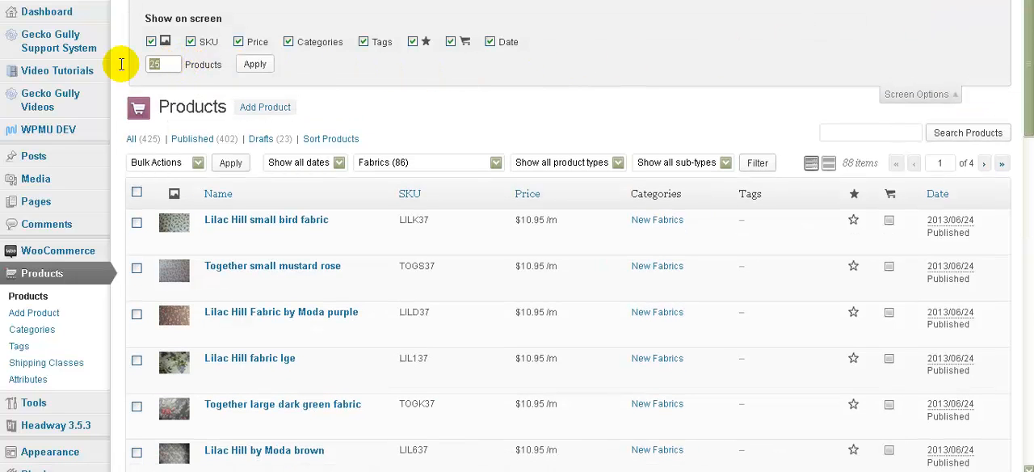
type("200")
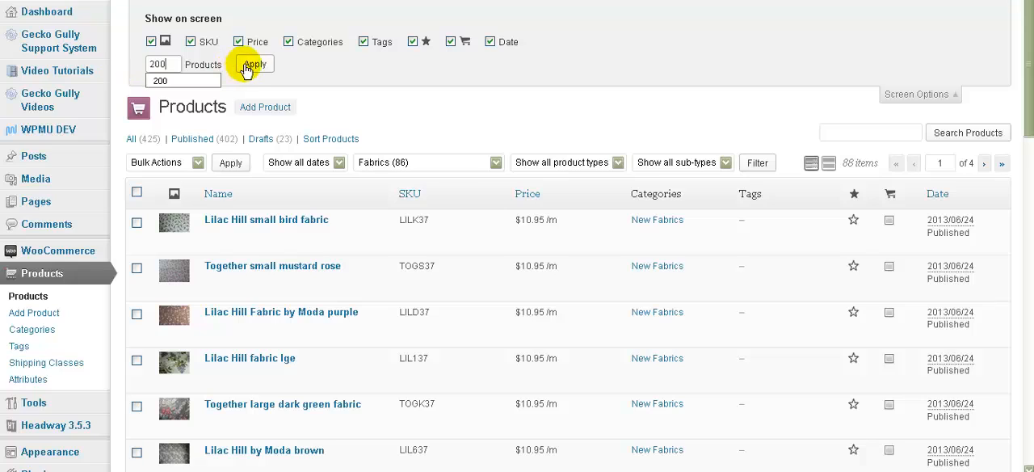
left_click(254, 63)
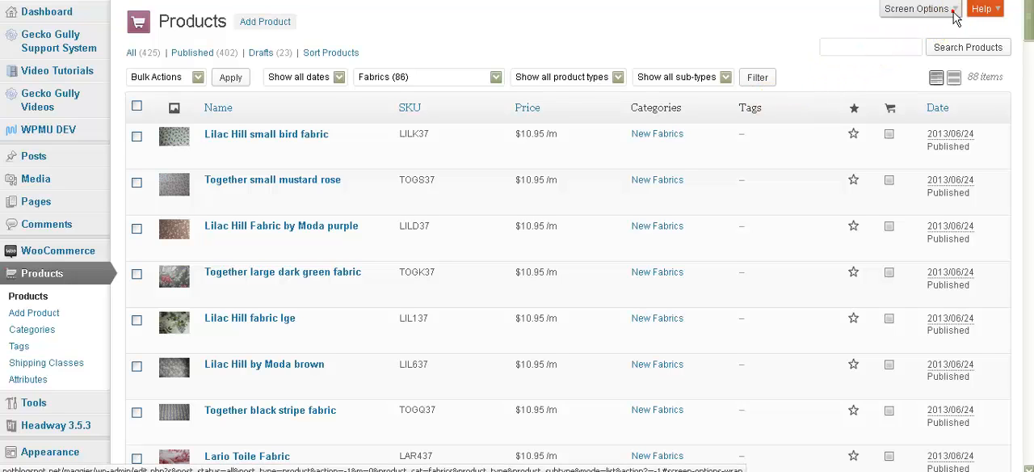
left_click(919, 9)
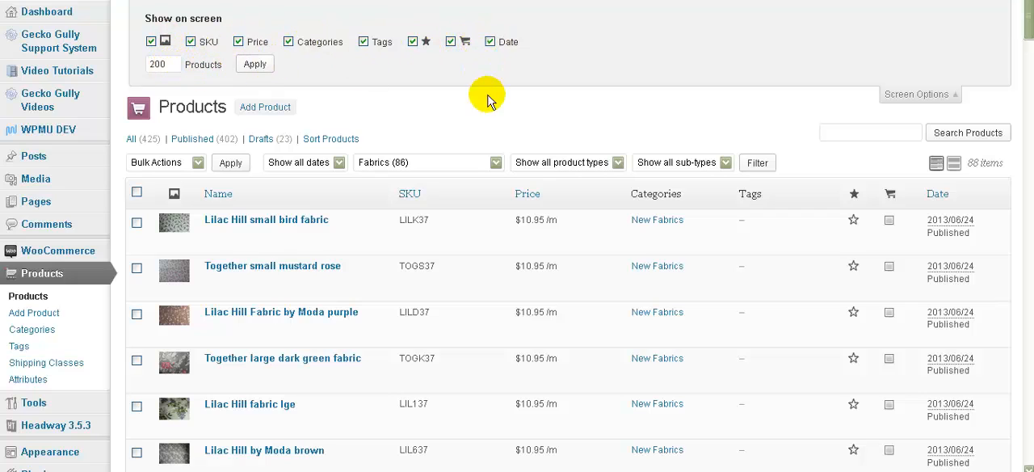
mouse_move(943, 94)
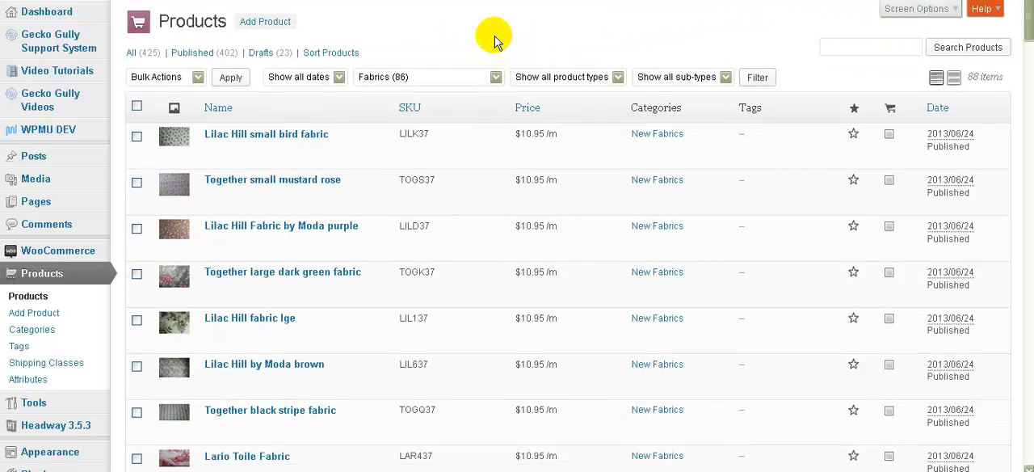
left_click(410, 107)
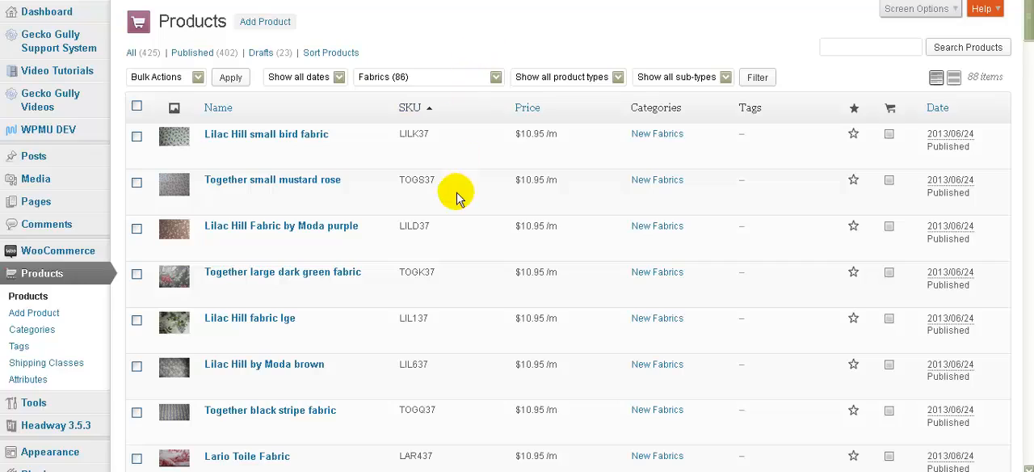
scroll("down", 3)
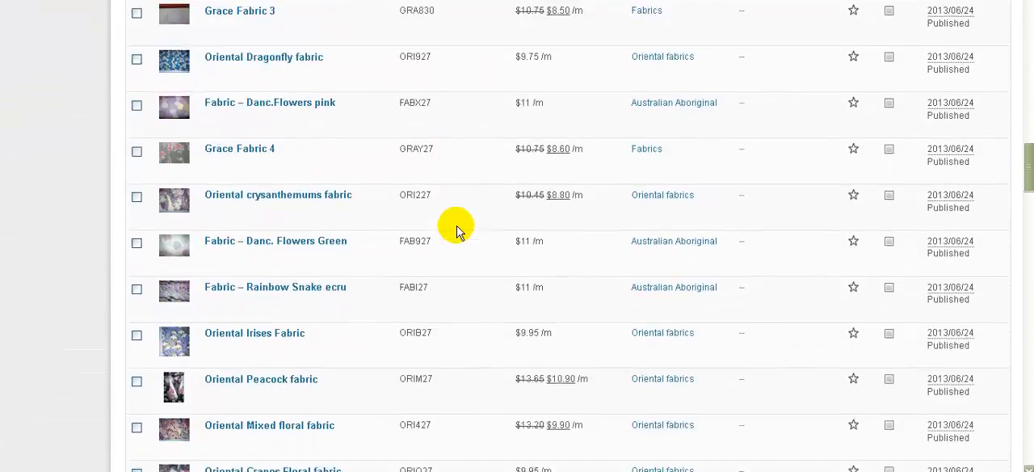
scroll("down", 3)
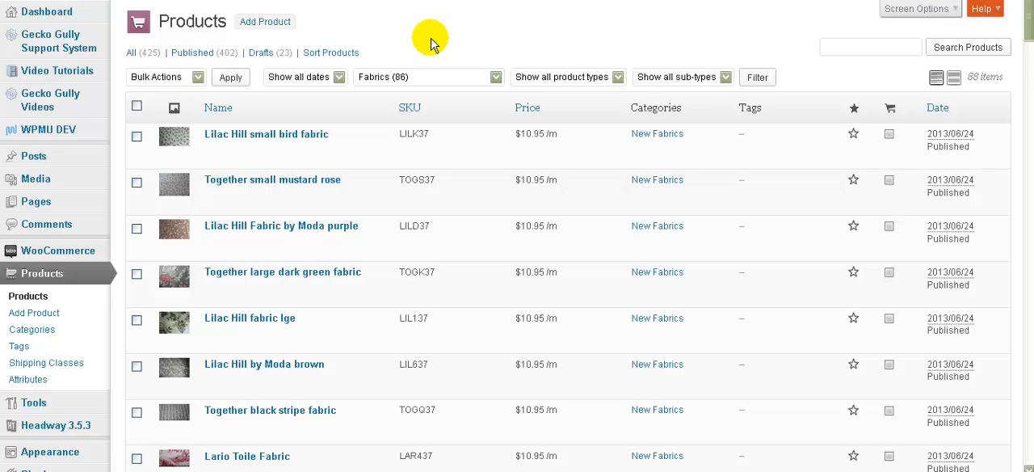
mouse_move(115, 161)
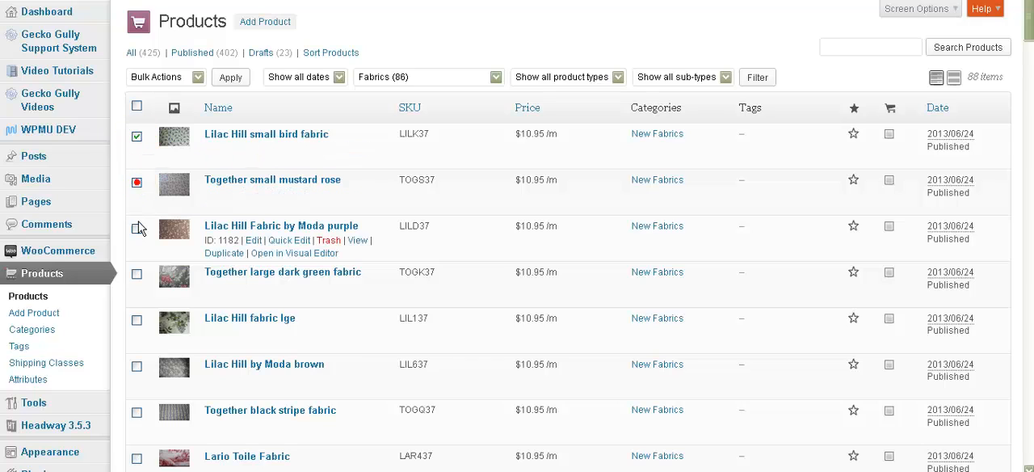
- Tick two Together fabrics, then select and clear all, finally select every product on the page
left_click(137, 226)
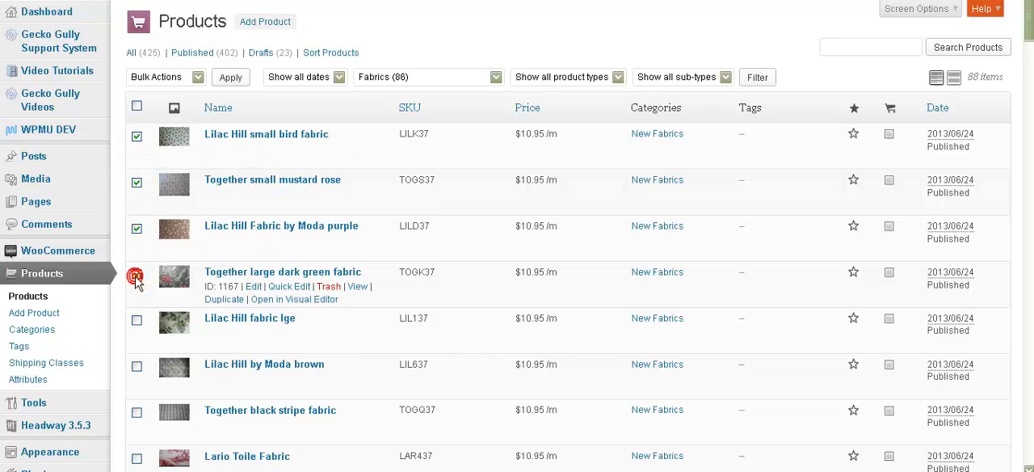
left_click(137, 275)
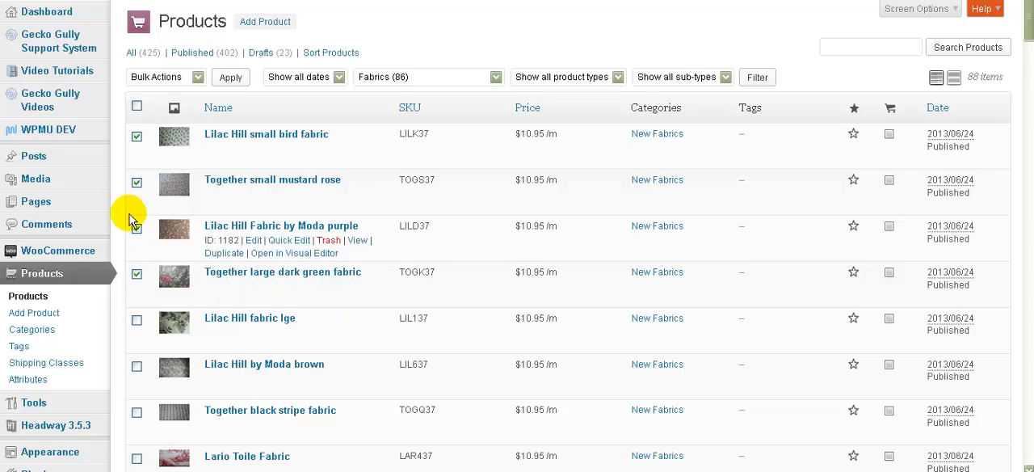
left_click(136, 106)
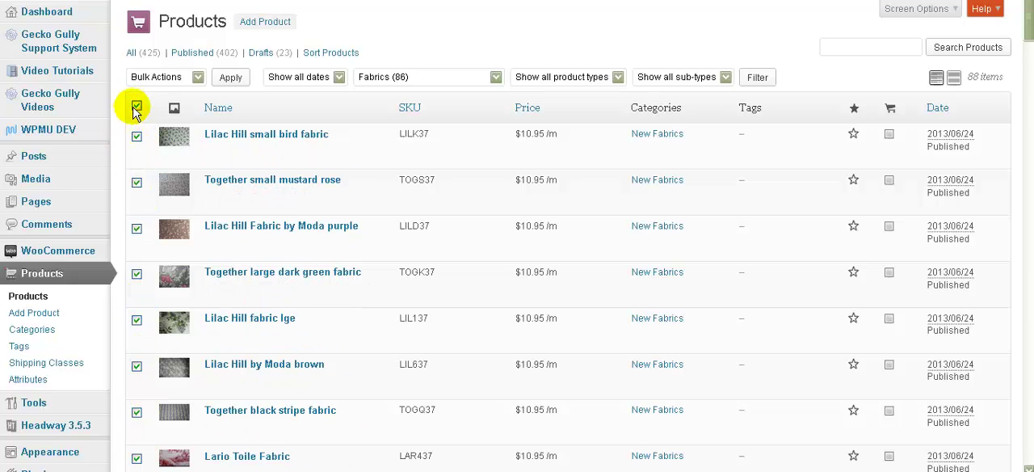
left_click(136, 106)
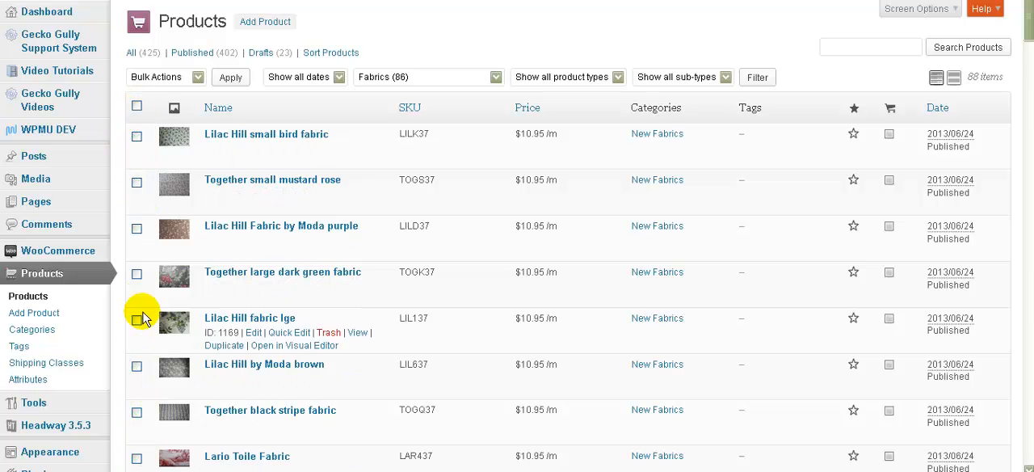
mouse_move(138, 106)
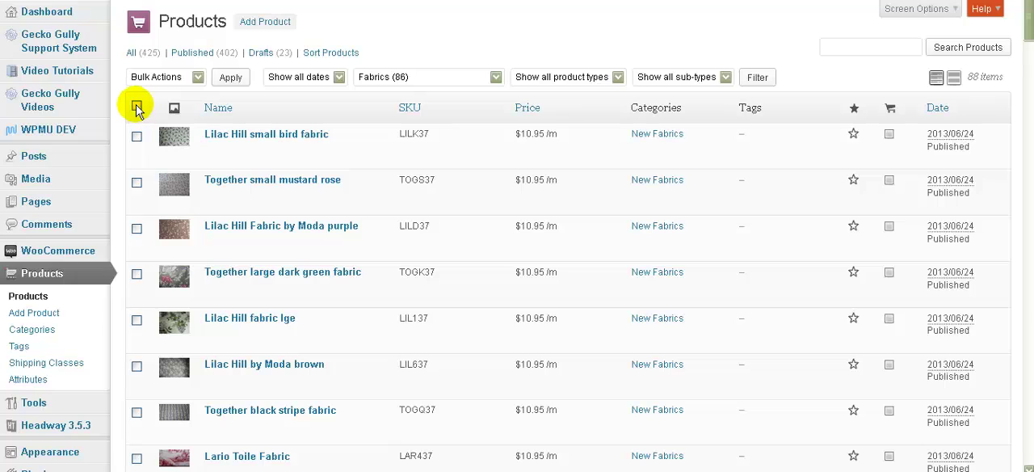
left_click(137, 106)
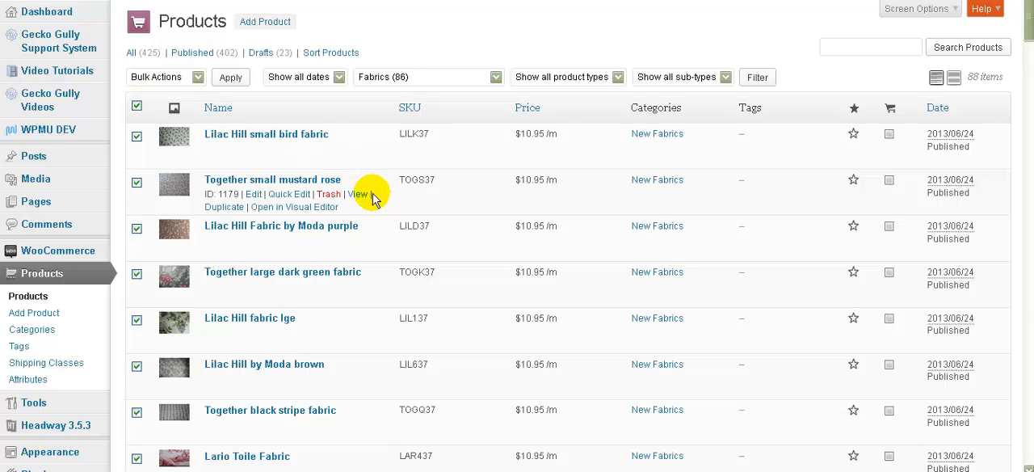
scroll("down", 3)
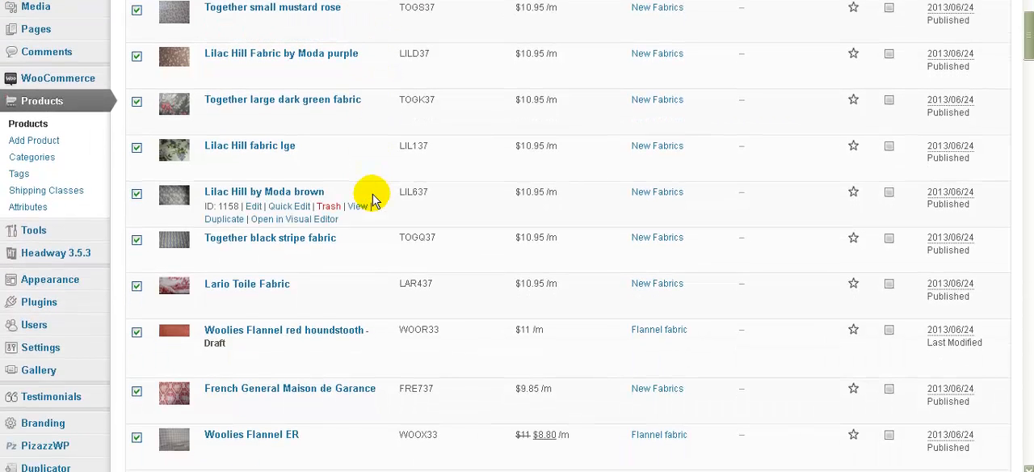
scroll("down", 3)
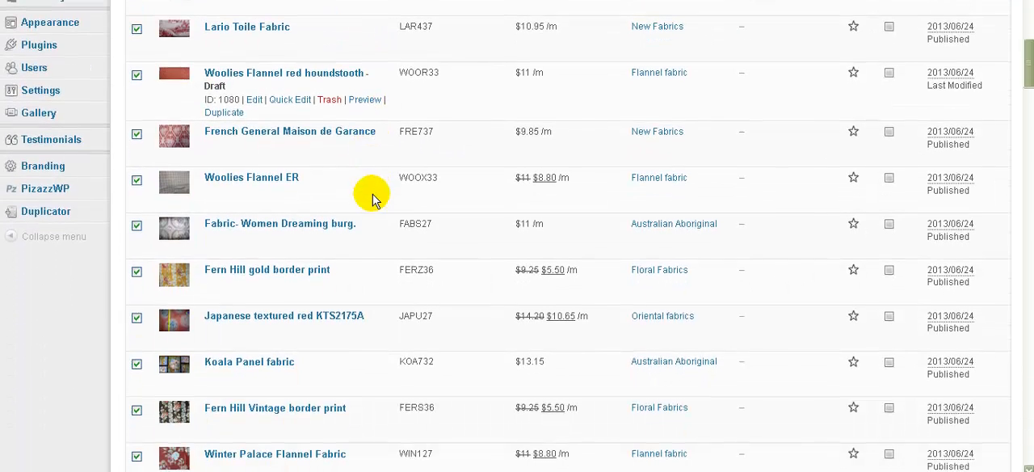
mouse_move(231, 367)
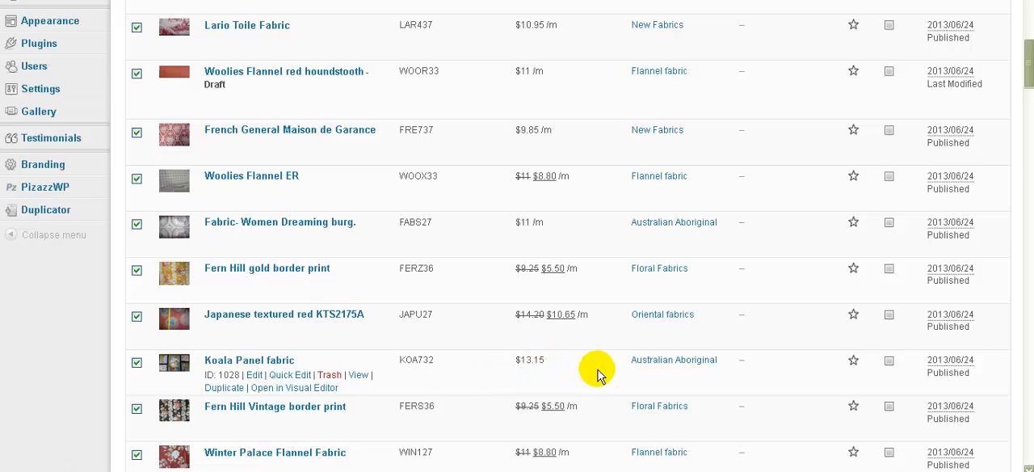
mouse_move(558, 372)
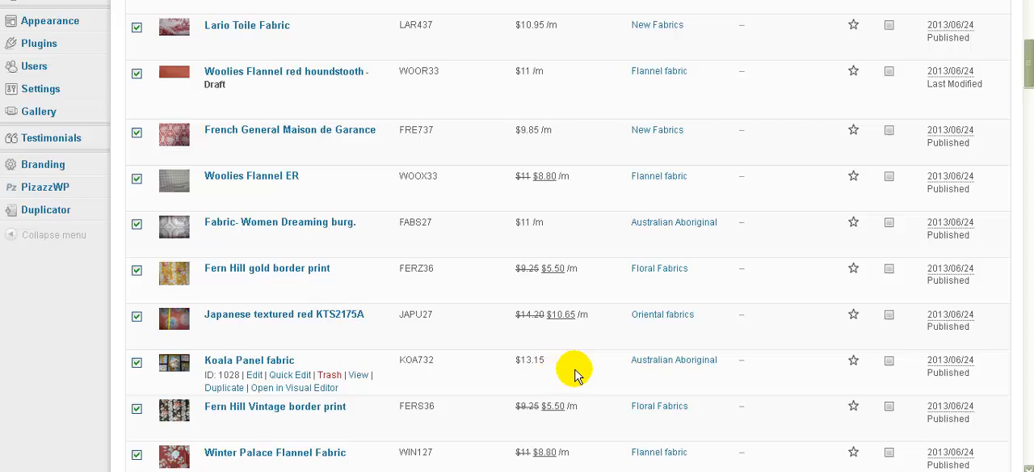
mouse_move(387, 379)
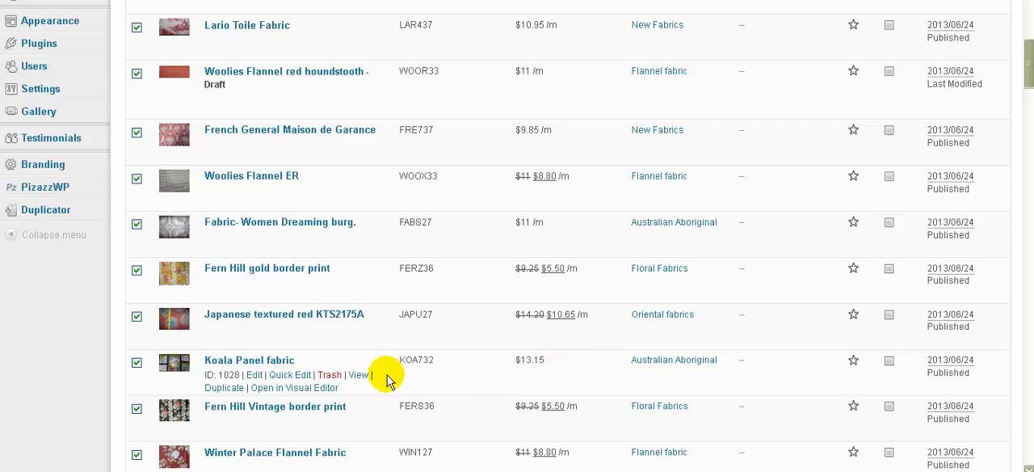
left_click(136, 363)
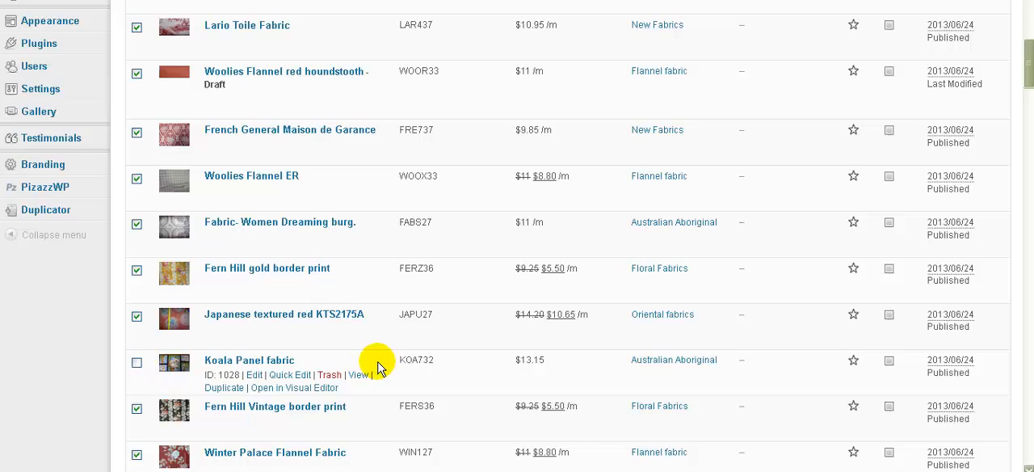
scroll("down", 3)
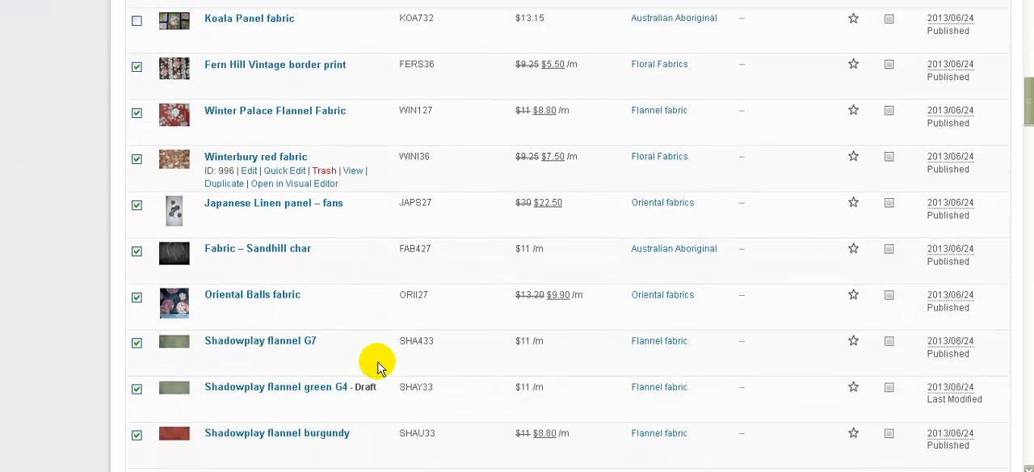
scroll("down", 3)
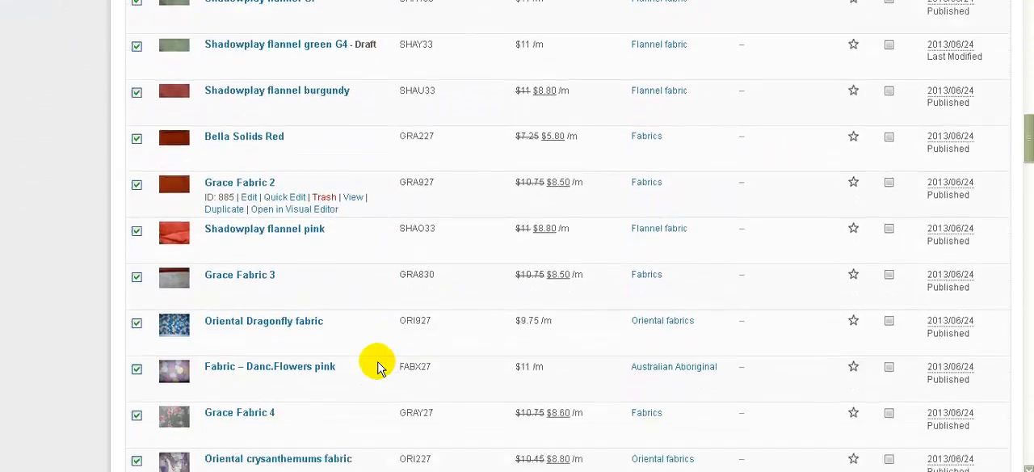
scroll("down", 3)
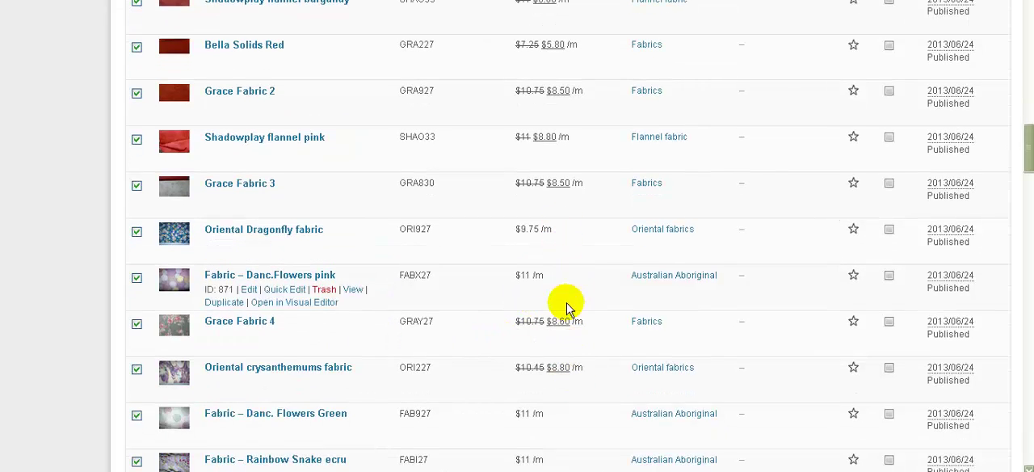
scroll("down", 3)
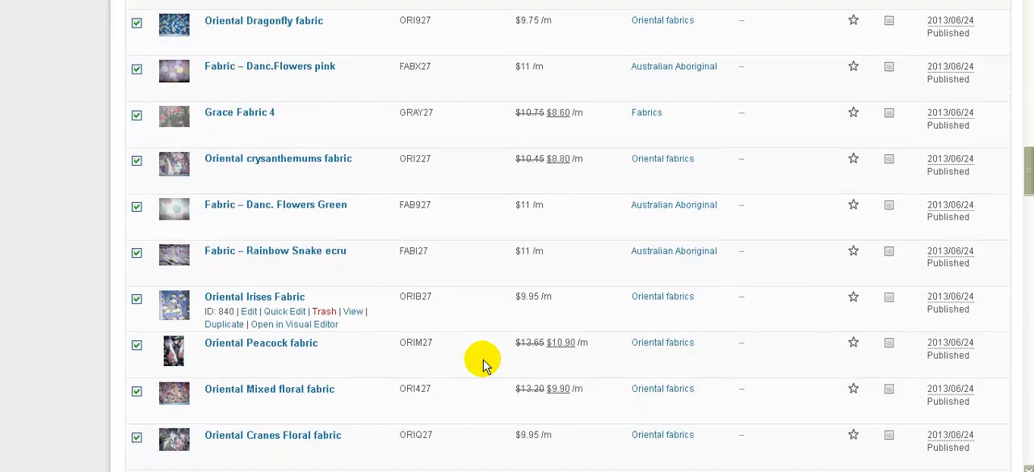
scroll("down", 3)
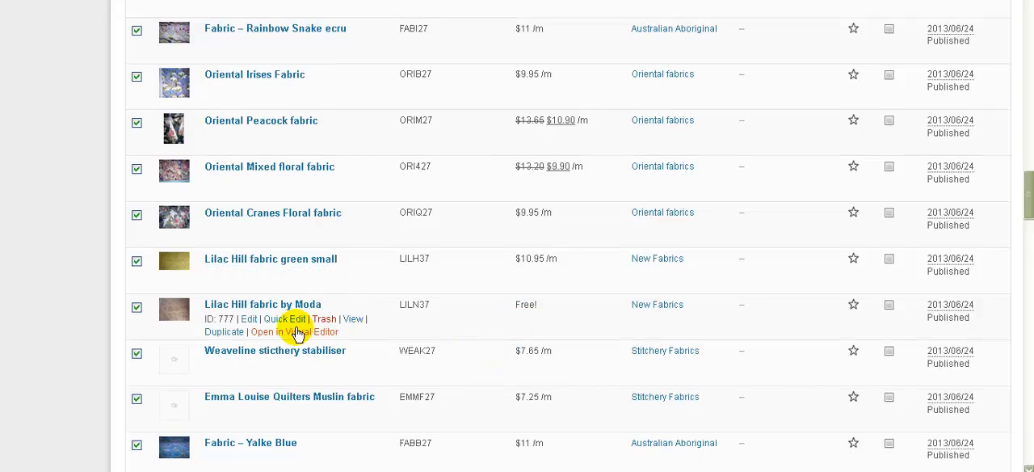
mouse_move(534, 321)
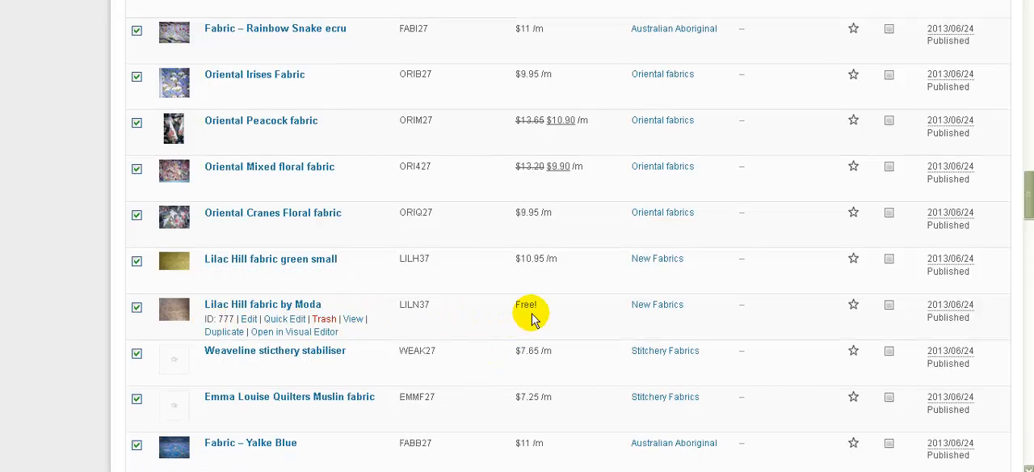
left_click(137, 307)
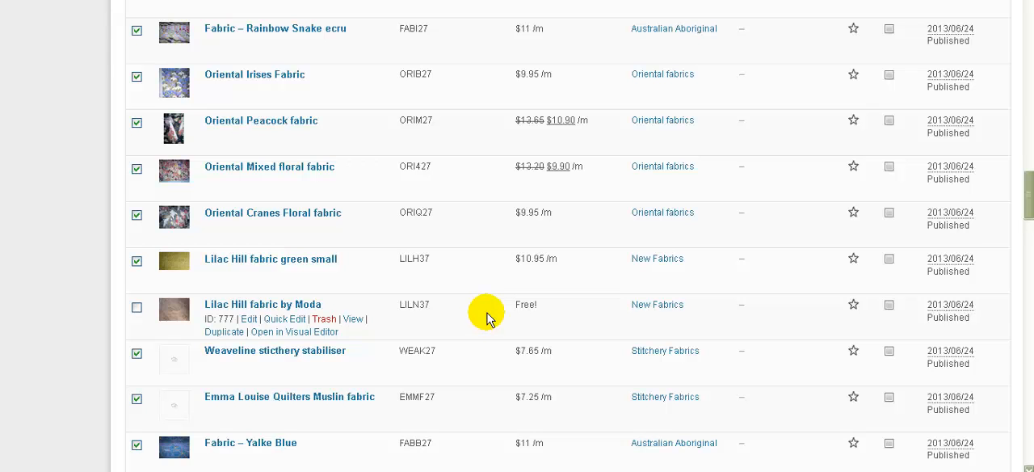
scroll("down", 3)
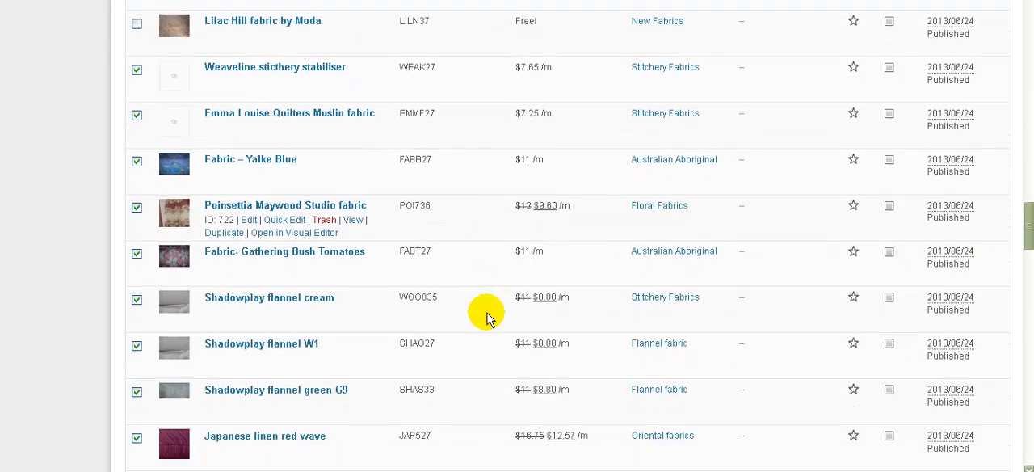
scroll("down", 3)
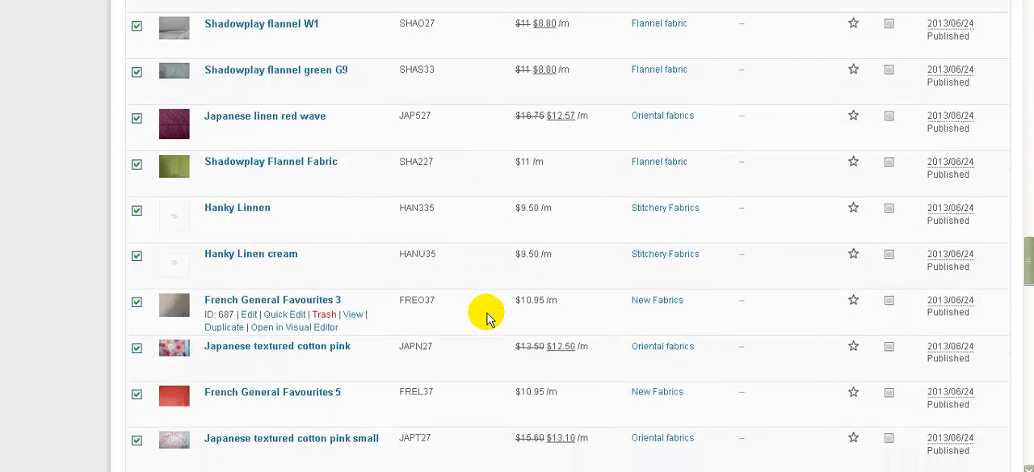
scroll("down", 3)
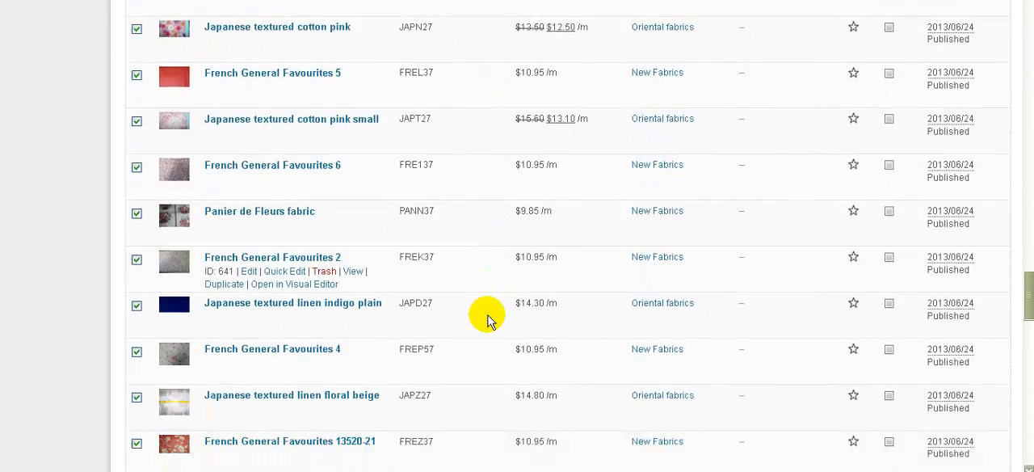
scroll("down", 3)
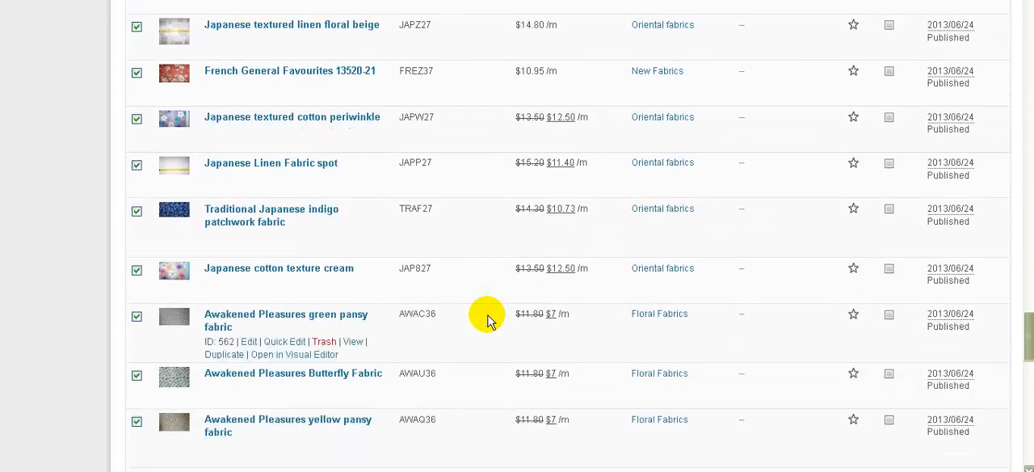
scroll("down", 3)
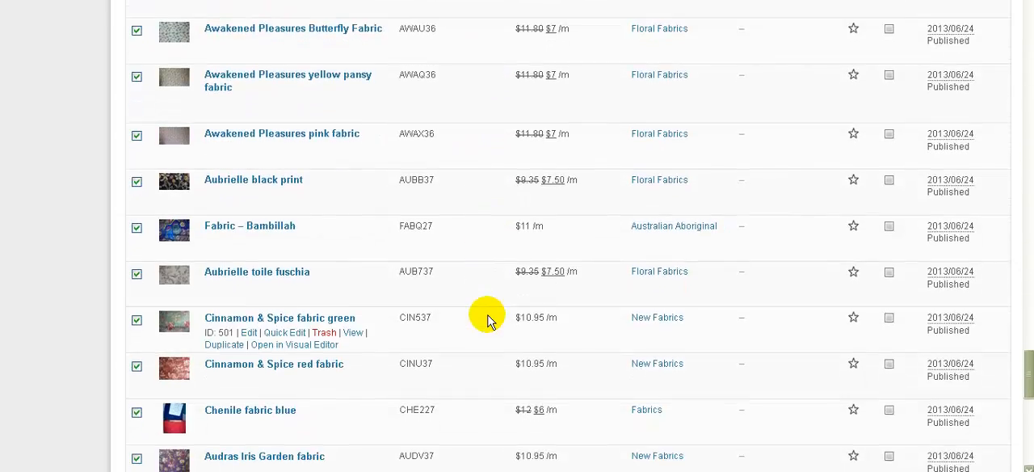
scroll("down", 3)
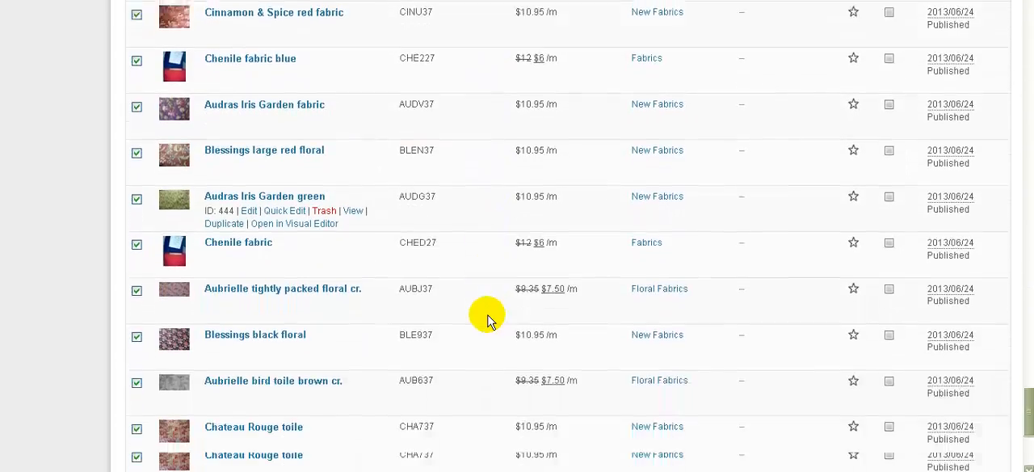
scroll("down", 3)
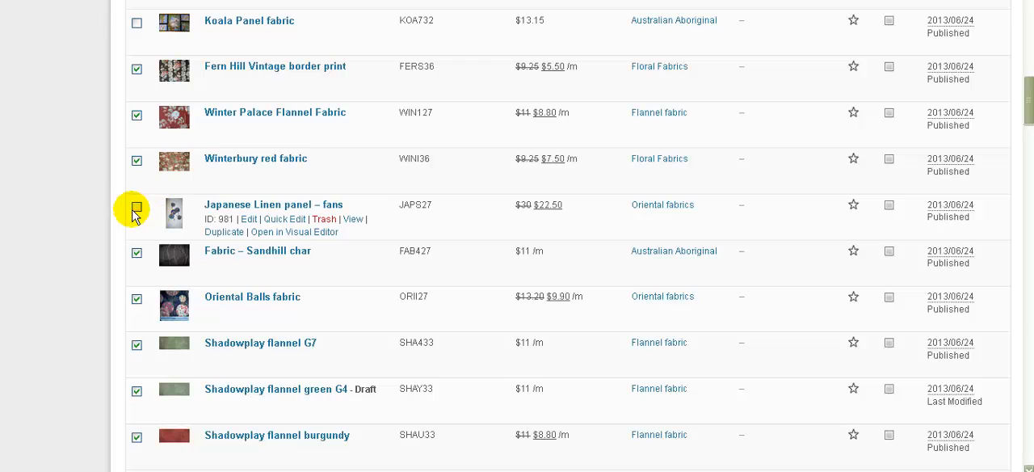
- Untick the Japanese Linen panel – fans product so it is excluded from editing
left_click(136, 207)
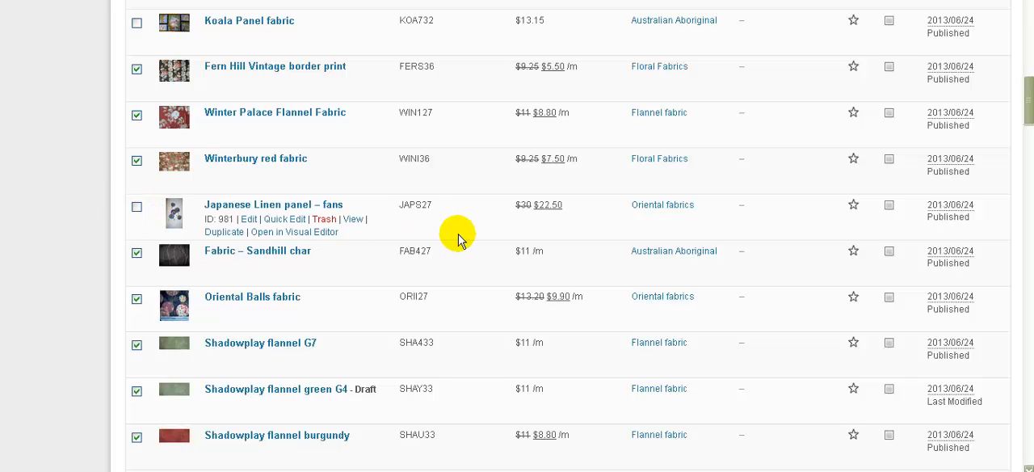
mouse_move(464, 245)
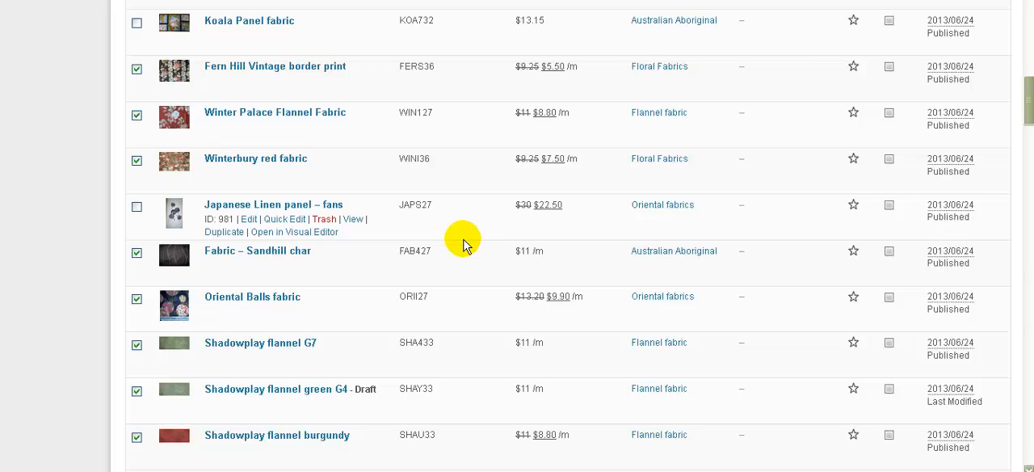
mouse_move(476, 223)
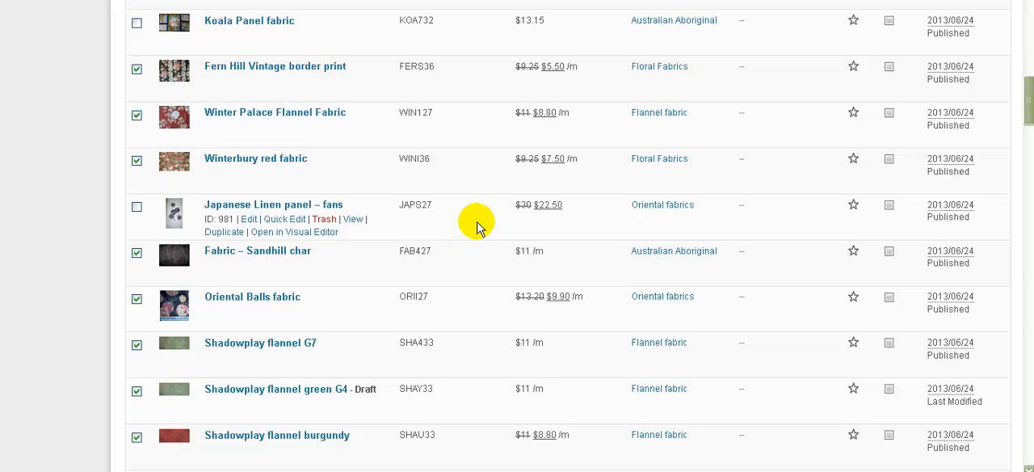
mouse_move(32, 240)
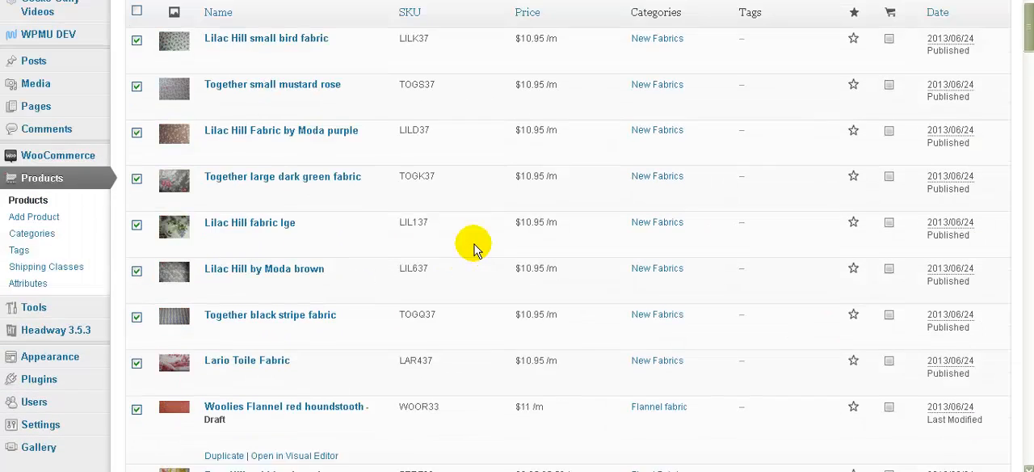
- Choose Edit in Bulk Actions and apply it to the checked fabric products
scroll("up", 3)
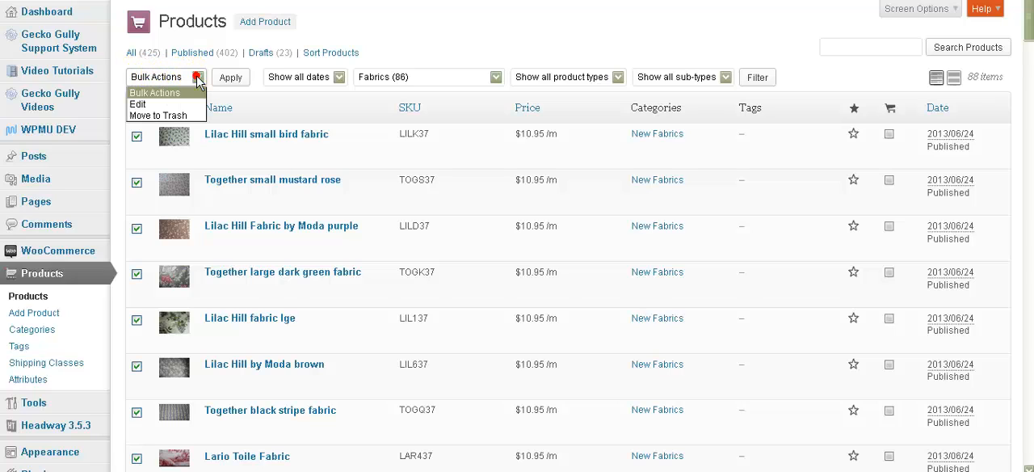
left_click(139, 103)
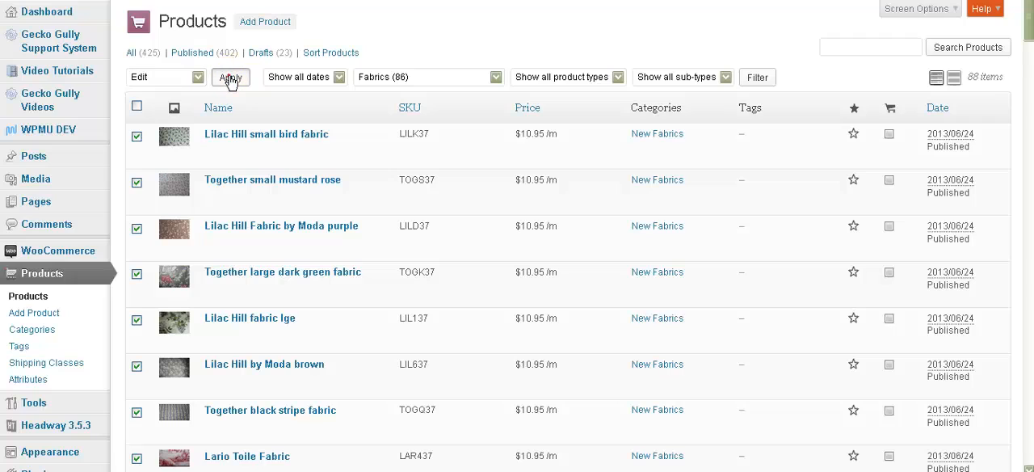
left_click(232, 77)
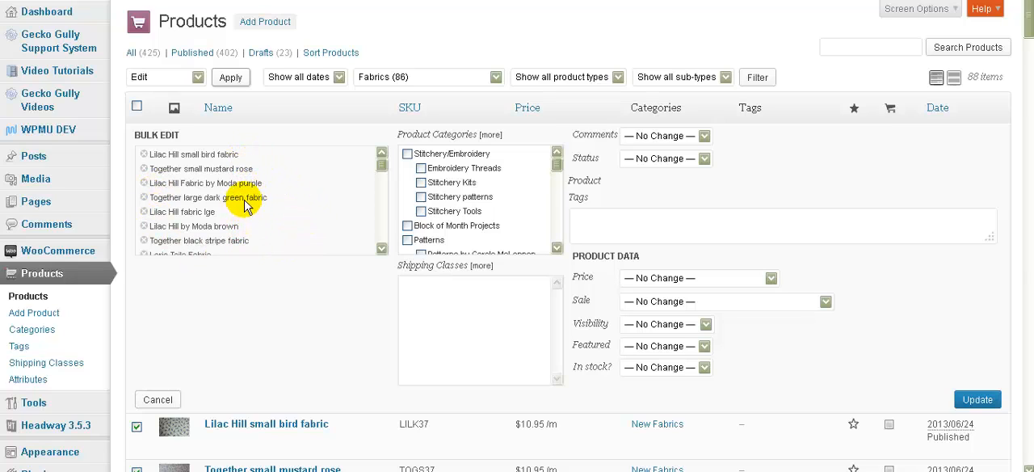
mouse_move(194, 214)
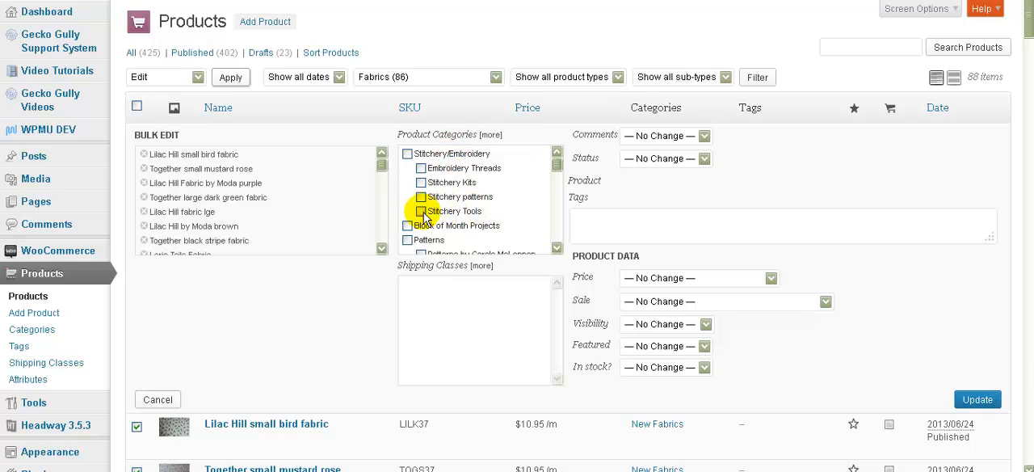
- Wait on the Bulk Edit panel with categories unticked and all fields at no change
left_click(420, 211)
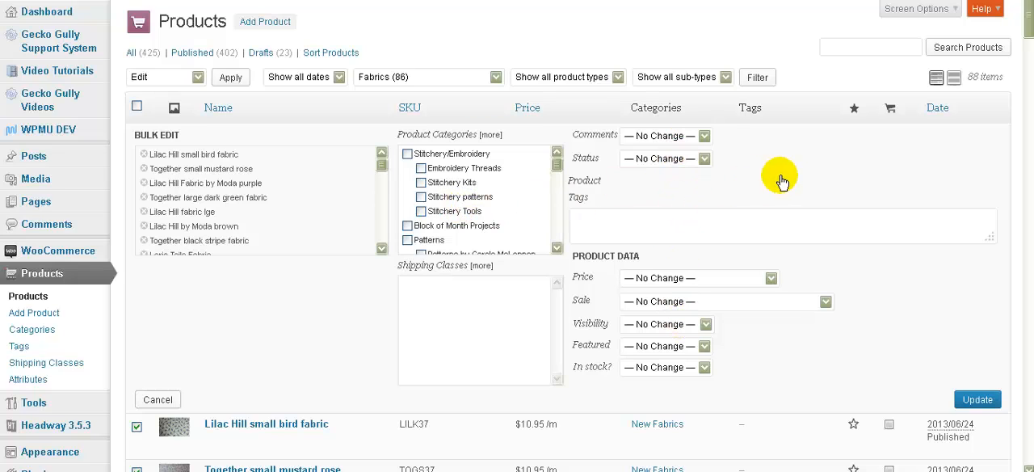
mouse_move(731, 181)
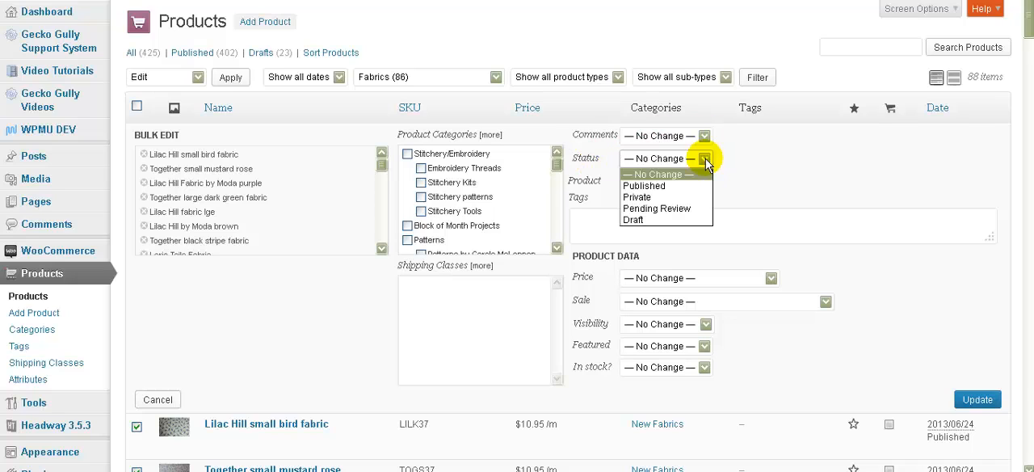
mouse_move(678, 214)
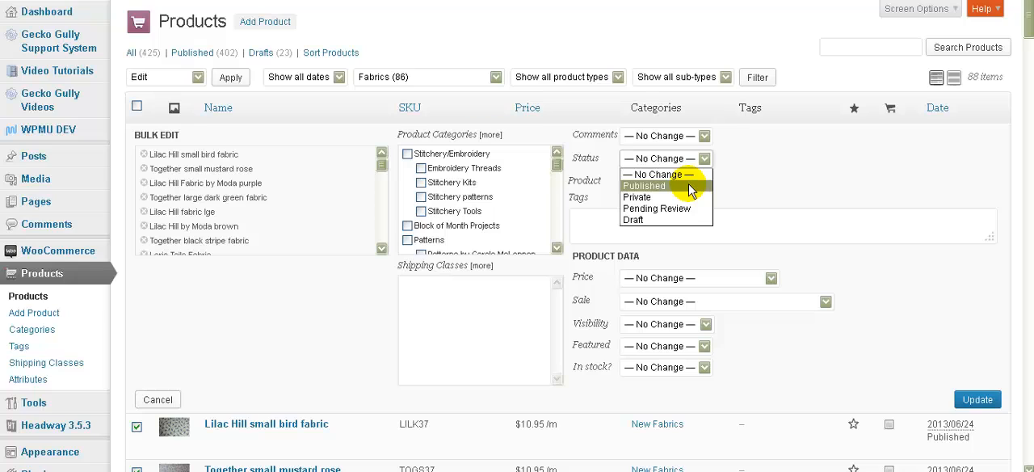
mouse_move(647, 220)
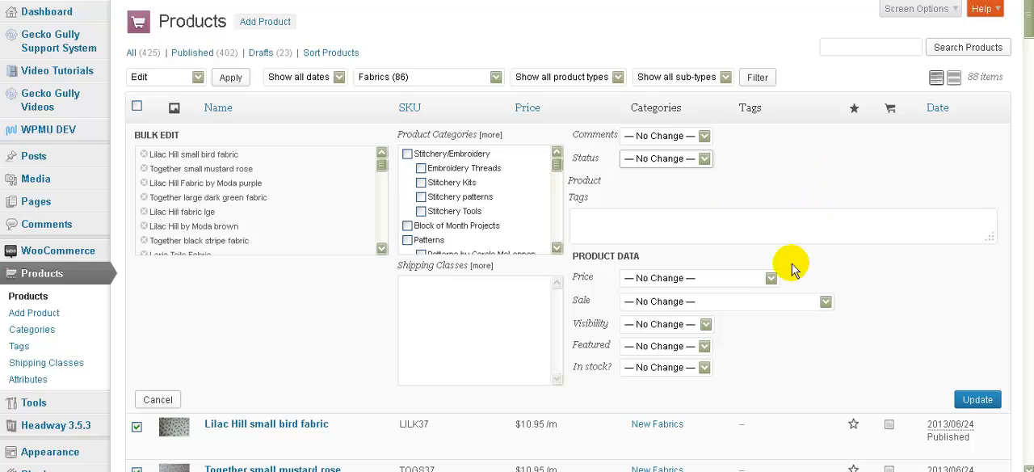
mouse_move(766, 304)
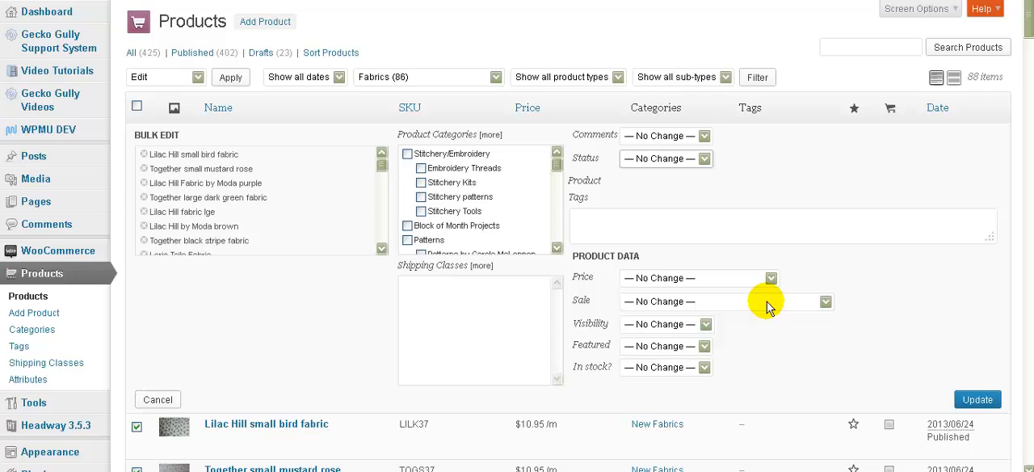
mouse_move(709, 330)
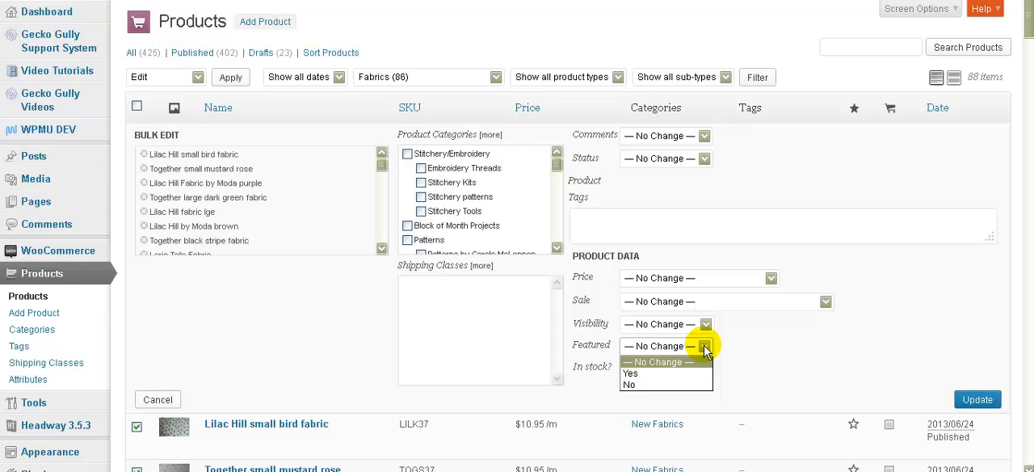
mouse_move(829, 349)
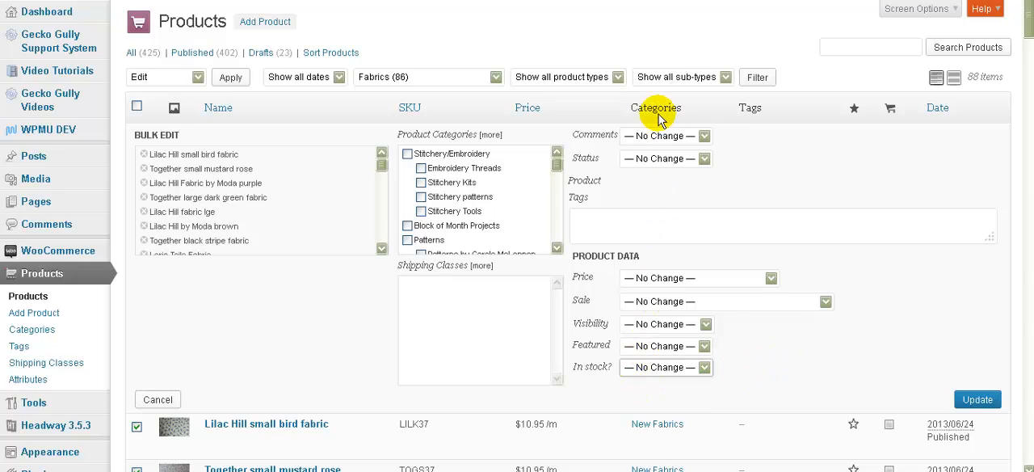
mouse_move(798, 372)
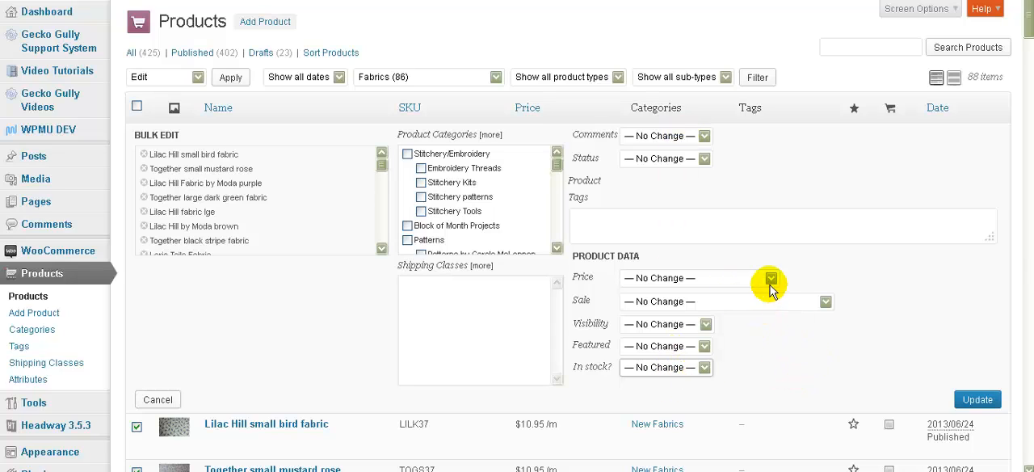
mouse_move(580, 445)
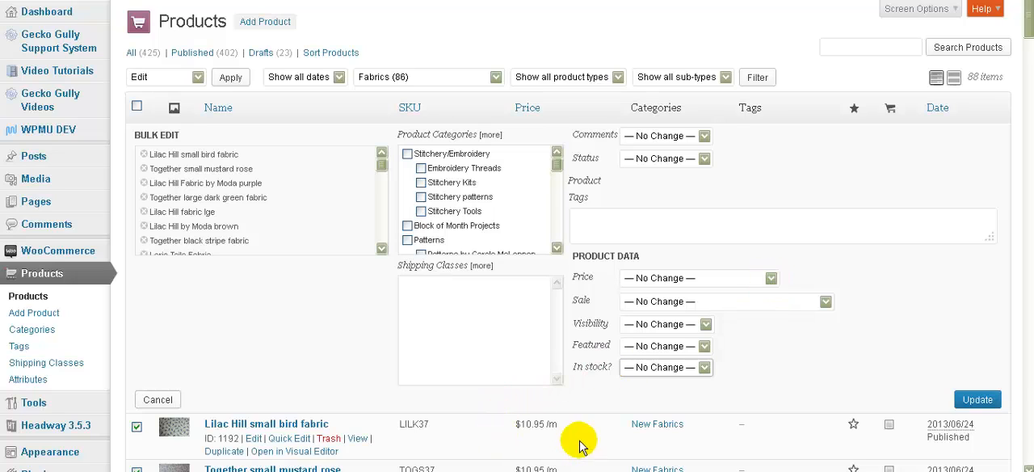
mouse_move(557, 445)
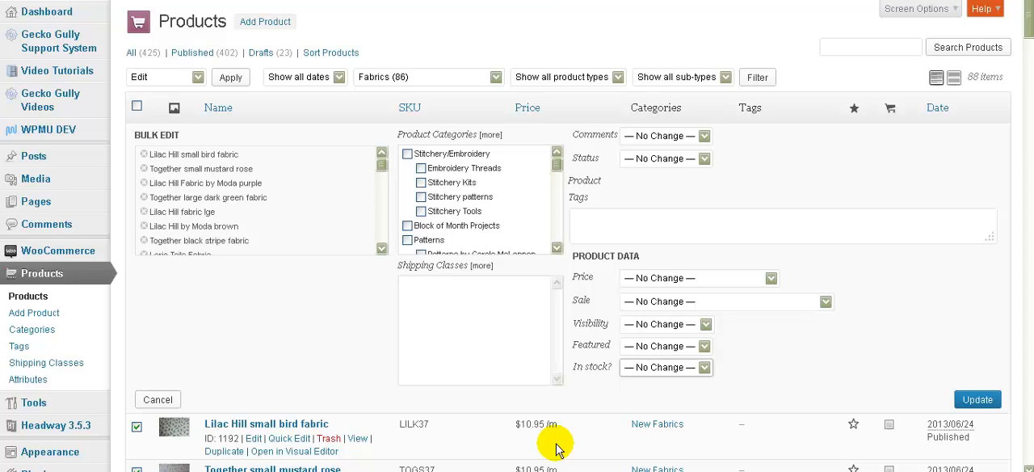
mouse_move(770, 278)
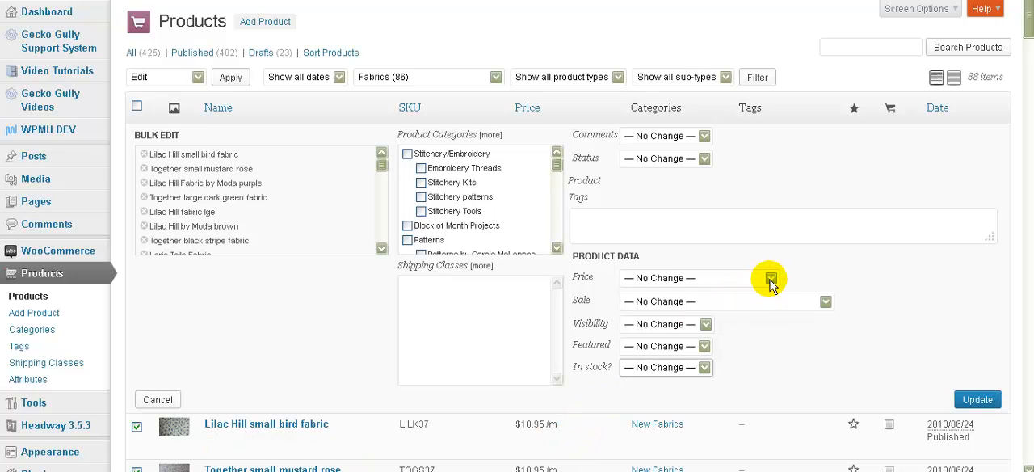
- Set the regular Price to 'Increase by (fixed amount or %)' with a value of 100%
left_click(768, 277)
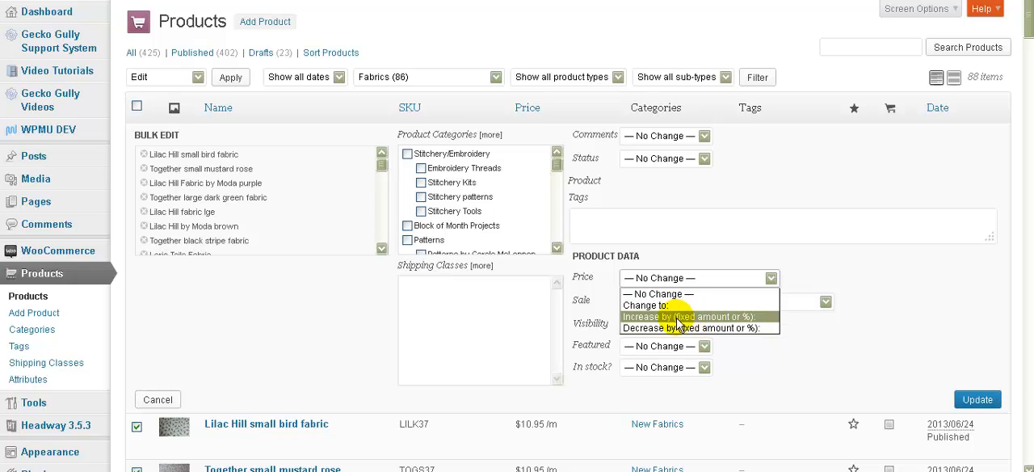
mouse_move(701, 319)
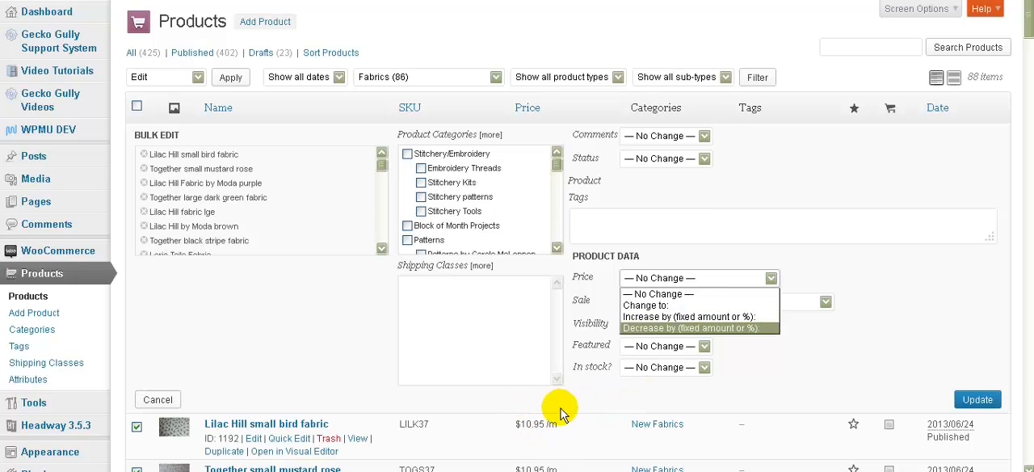
mouse_move(557, 443)
type("2")
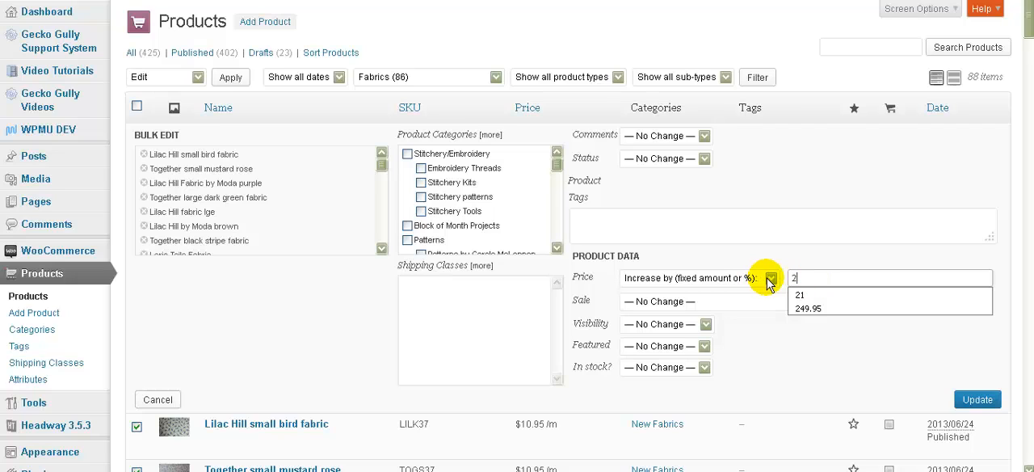
left_click(766, 278)
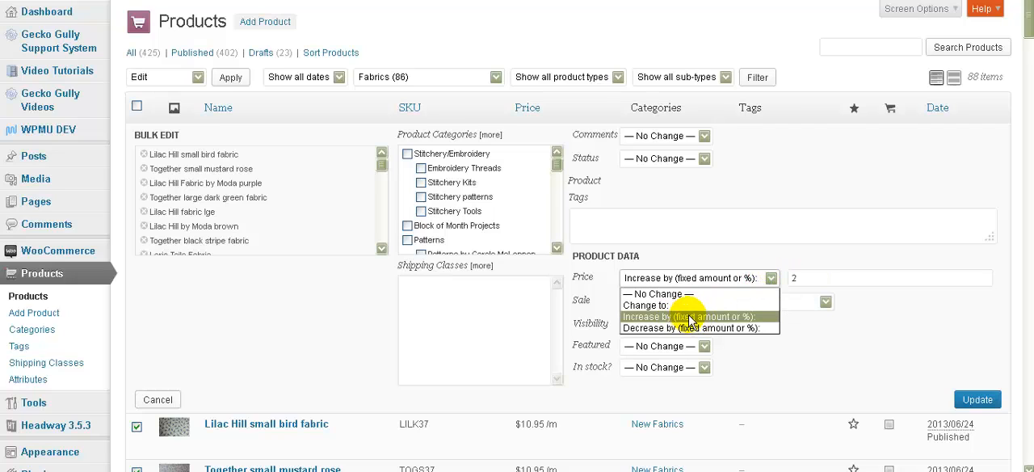
left_click(691, 315)
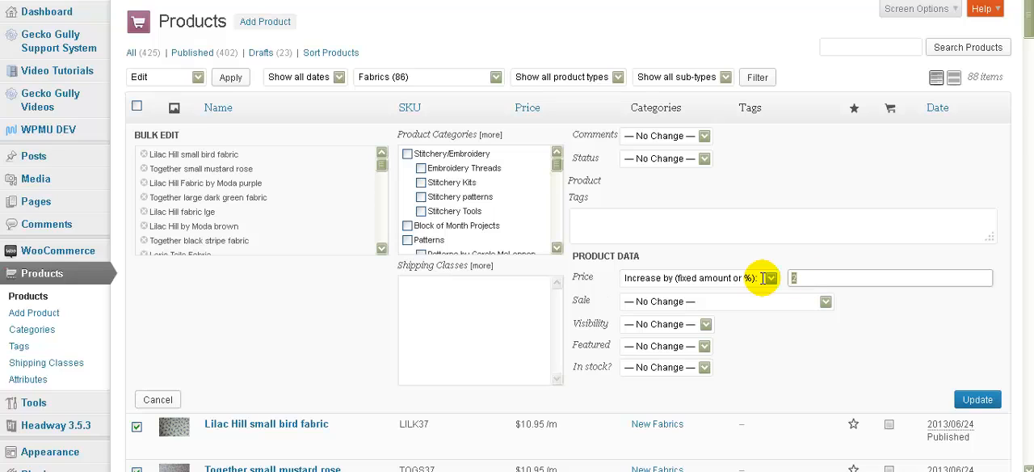
type("100%")
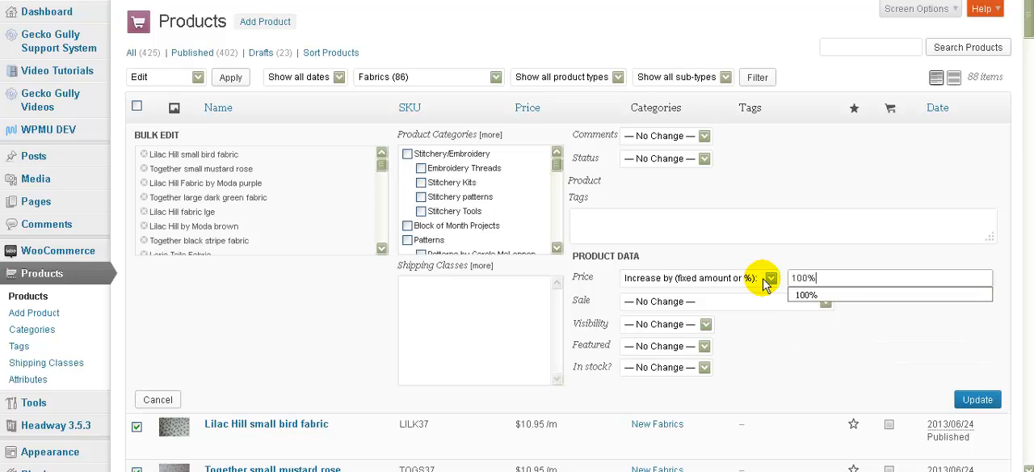
mouse_move(738, 307)
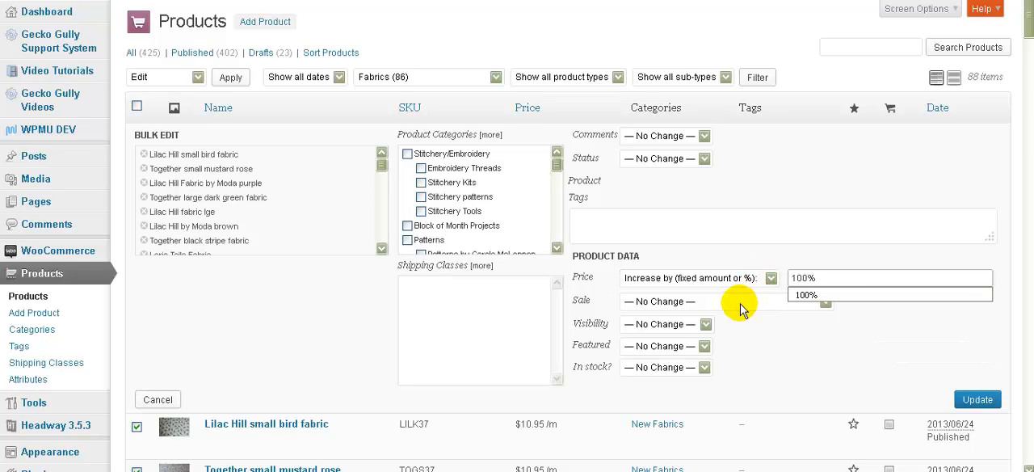
- Set the Sale price to 'Increase by (fixed amount or %)' with a value of 100%
left_click(725, 301)
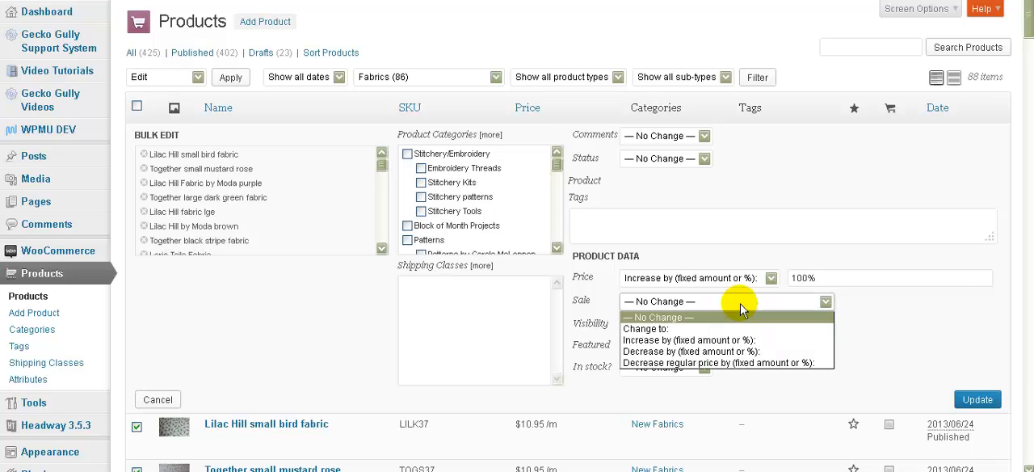
mouse_move(712, 340)
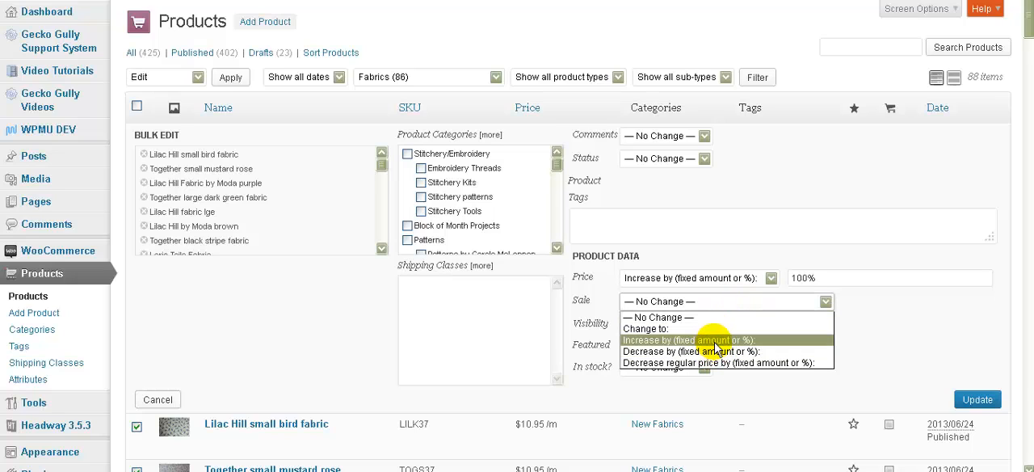
left_click(689, 340)
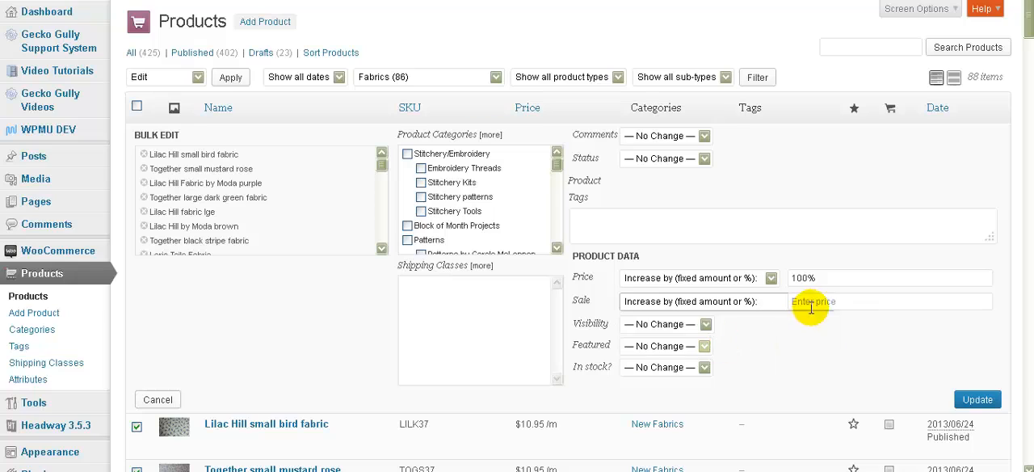
type("100%")
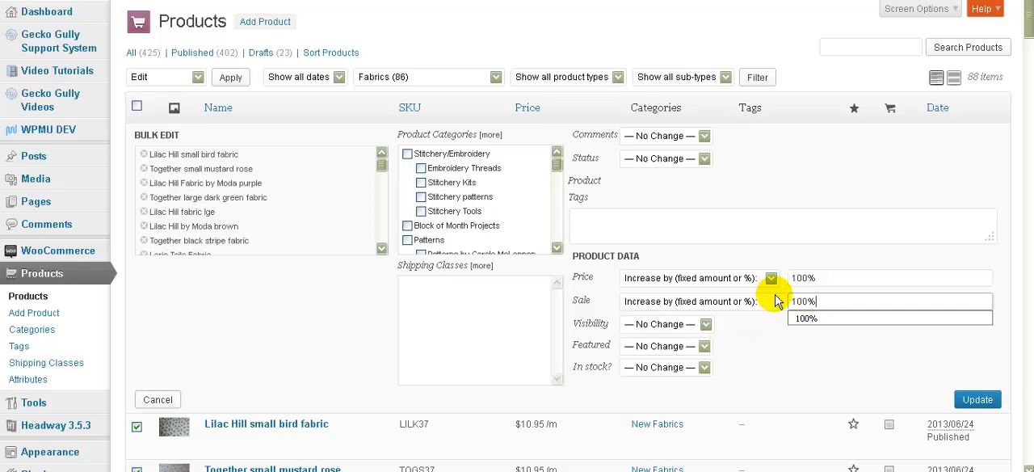
left_click(773, 301)
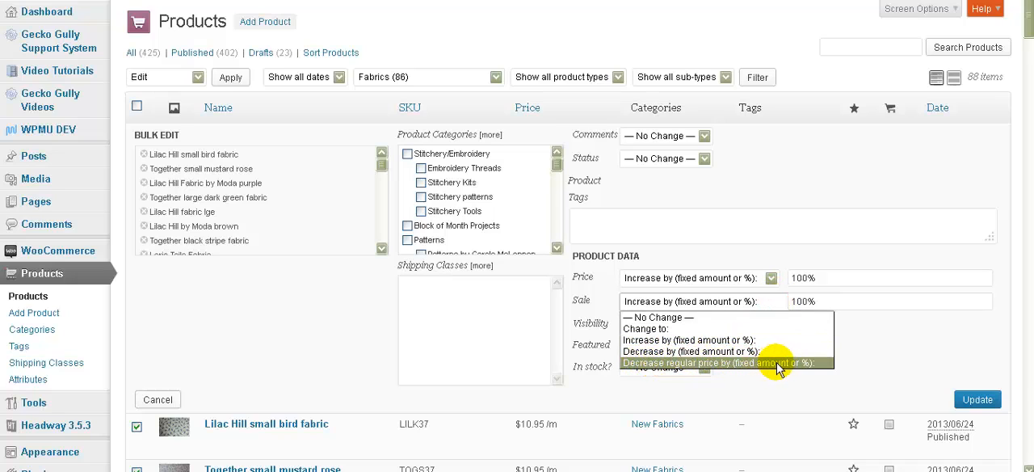
mouse_move(769, 371)
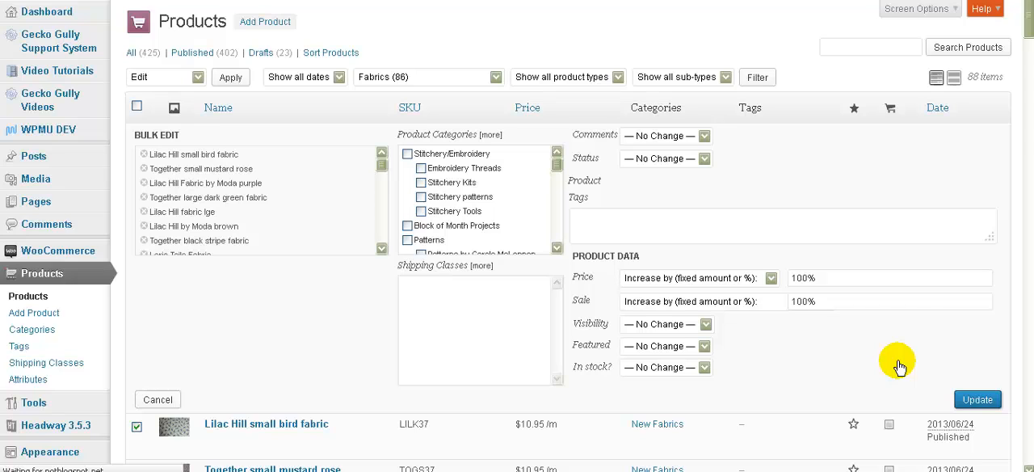
- Update the bulk edit so 85 fabrics now show doubled prices like $21.90
left_click(977, 399)
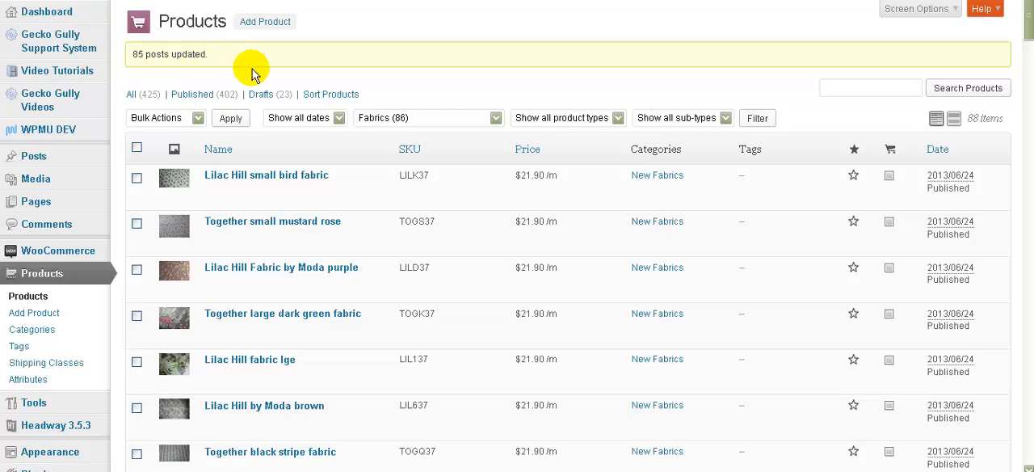
mouse_move(260, 73)
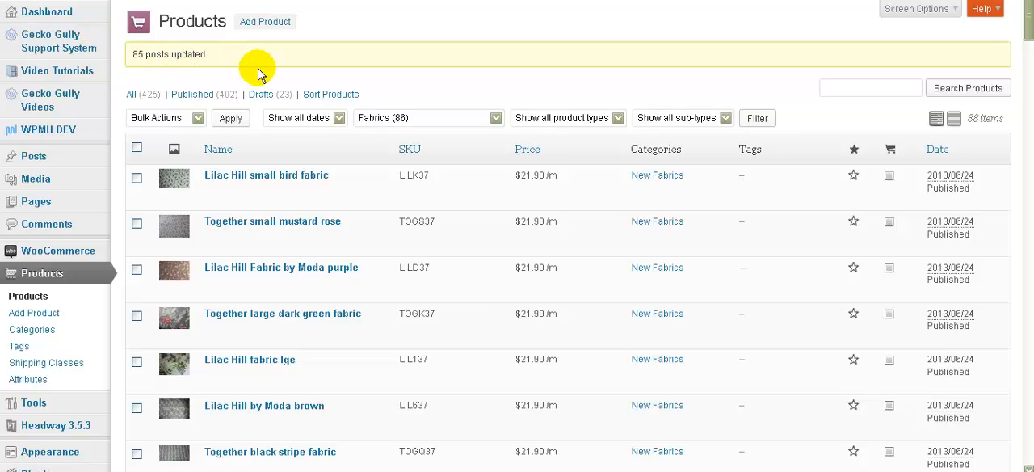
mouse_move(1024, 33)
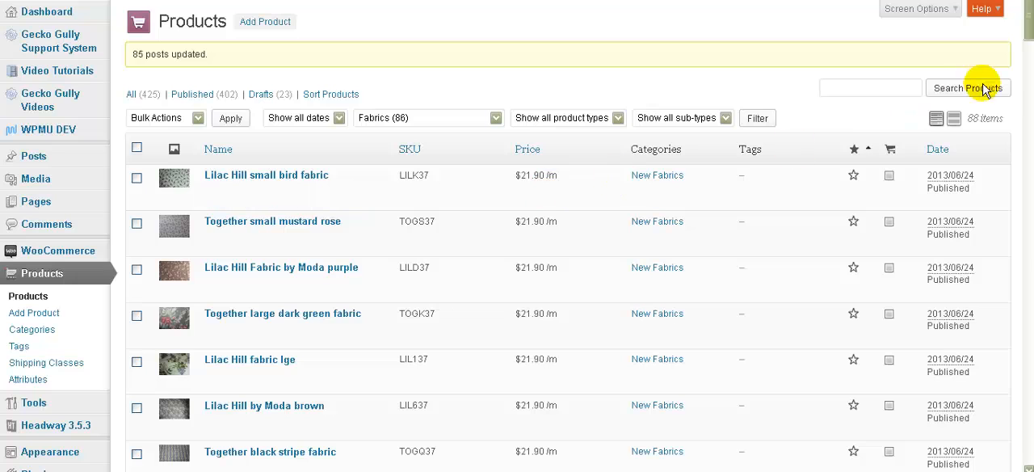
scroll("down", 3)
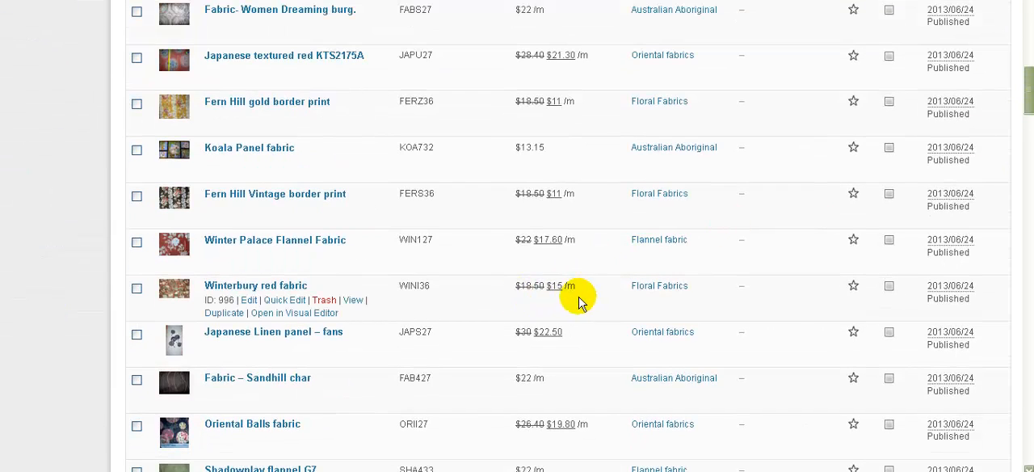
mouse_move(577, 299)
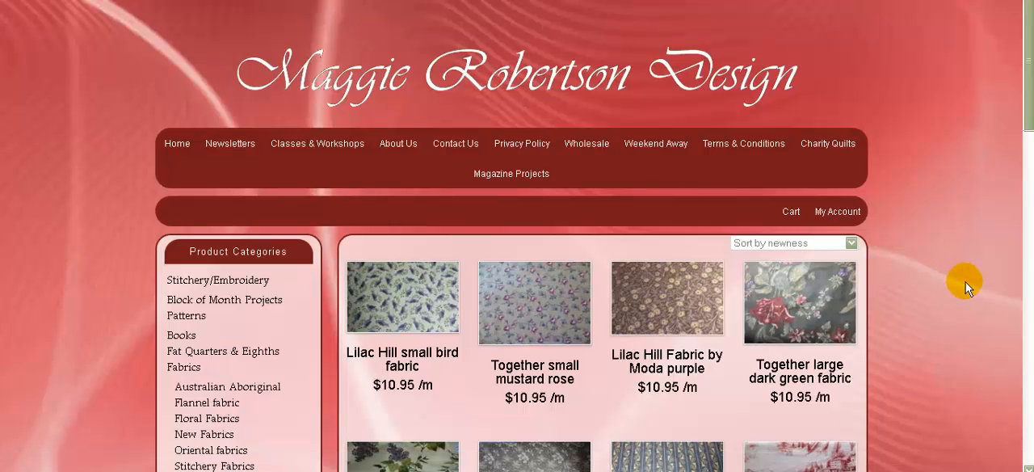
- Scroll the refreshed storefront to confirm fabrics like Lilac Hill small bird at $21.90 /m
scroll("down", 3)
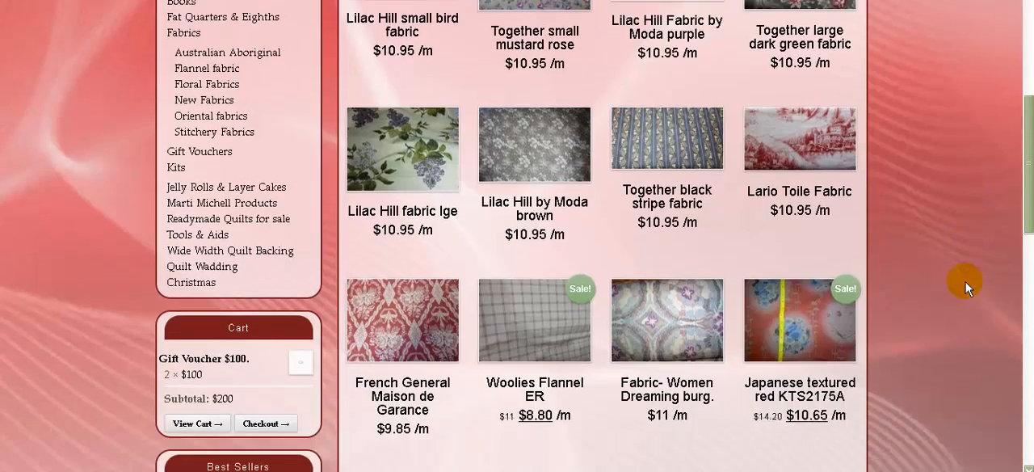
scroll("down", 3)
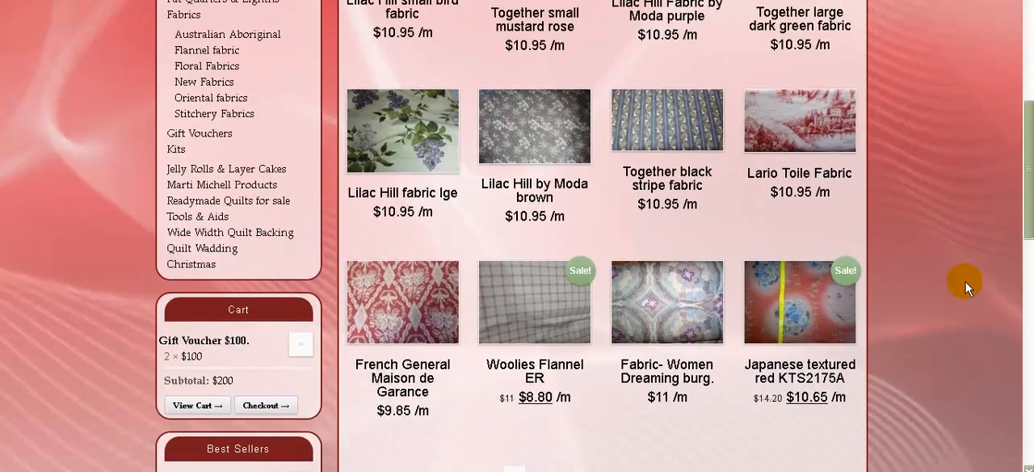
scroll("up", 3)
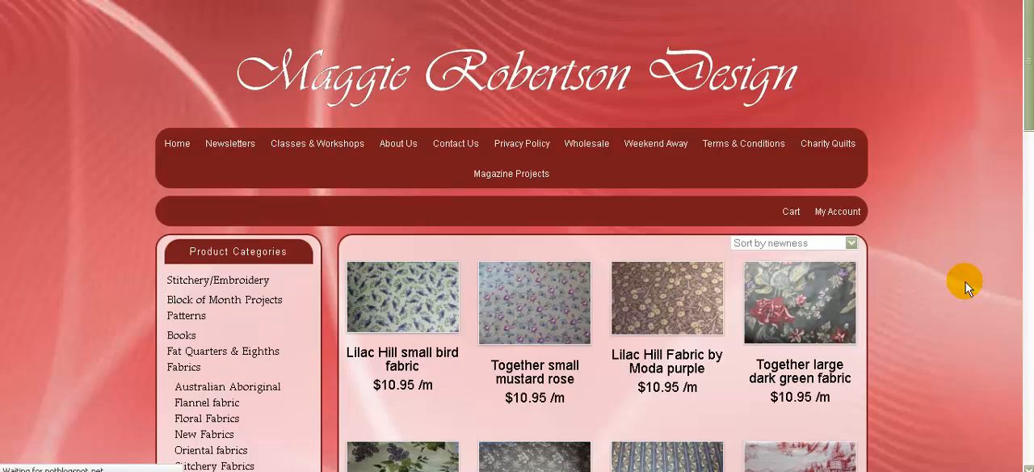
mouse_move(973, 284)
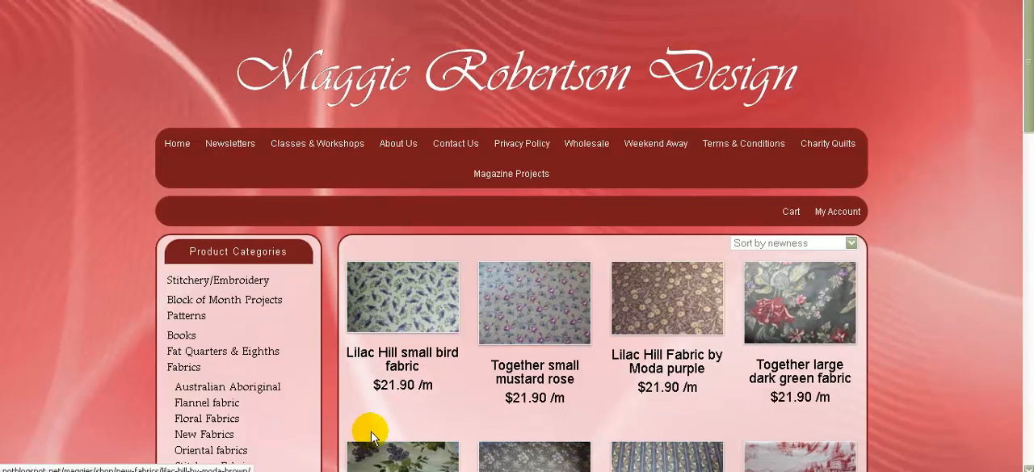
scroll("down", 3)
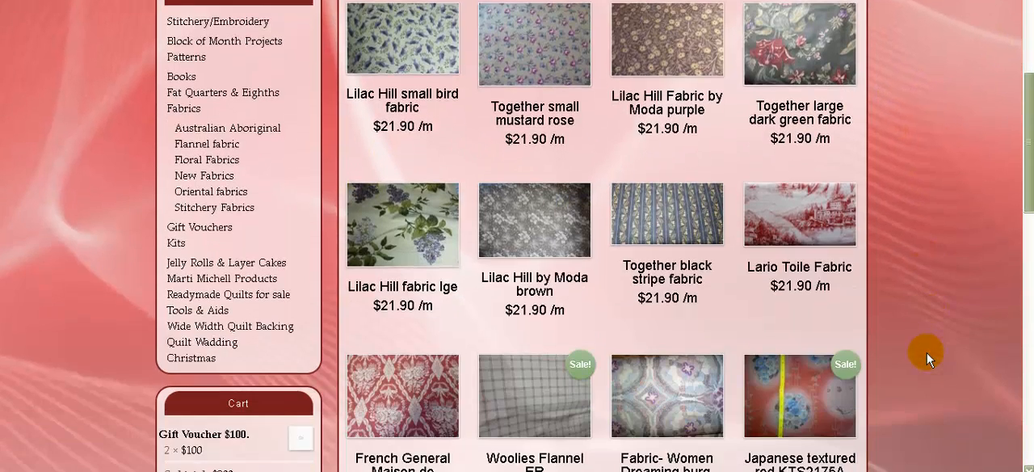
scroll("down", 3)
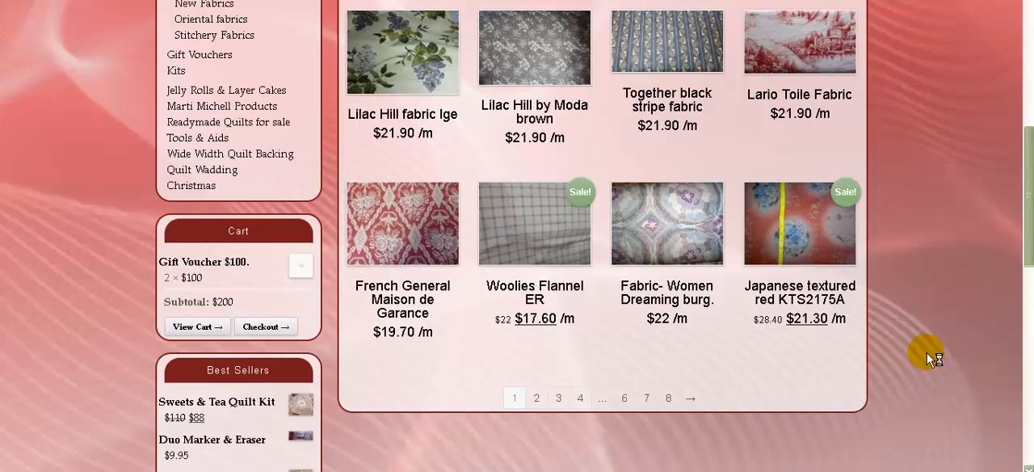
mouse_move(927, 359)
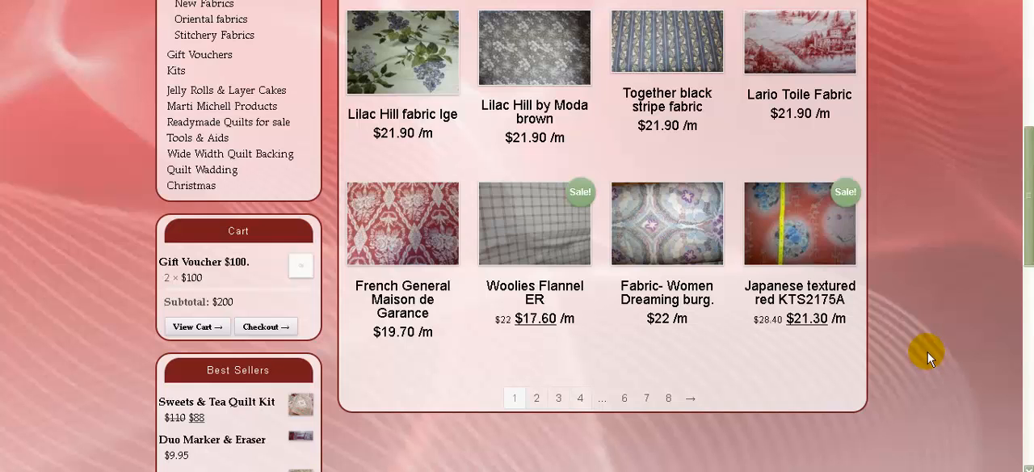